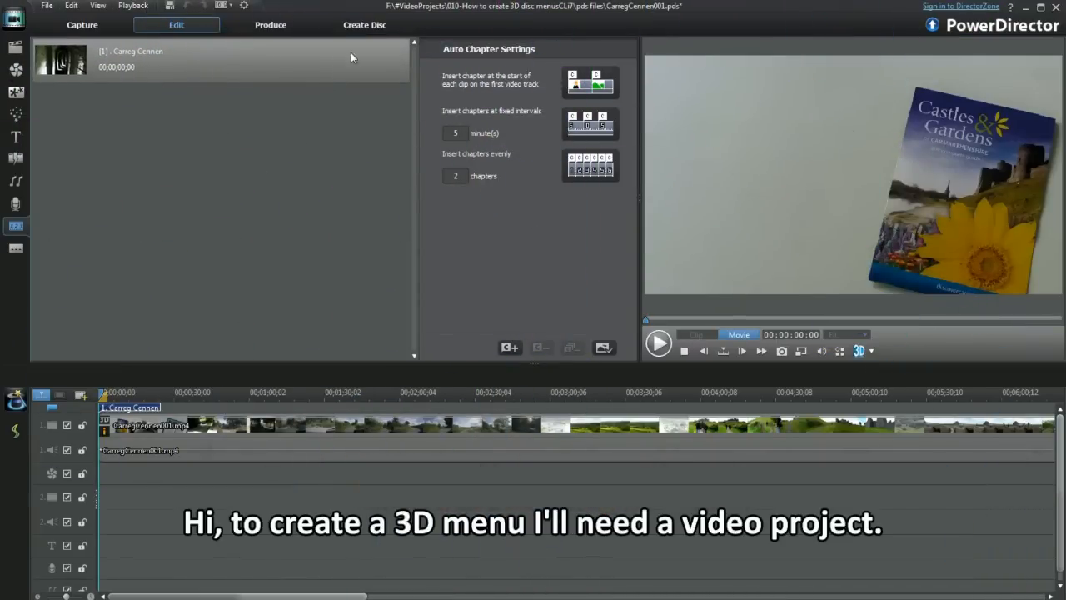
- Switch to Create Disc and check the menu structure, confirming the single title My Video
click(363, 25)
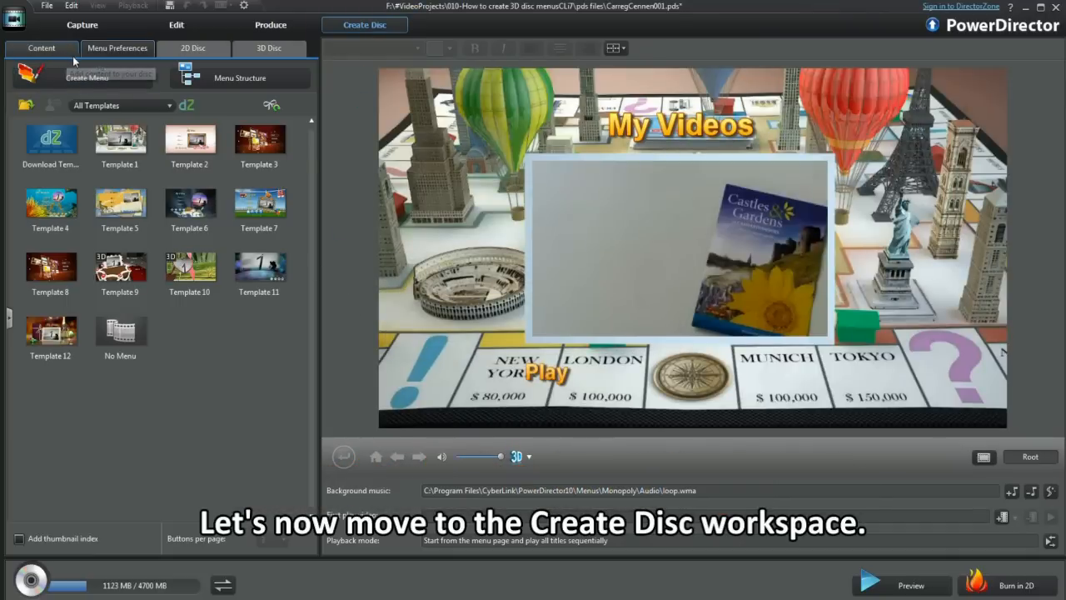
click(240, 78)
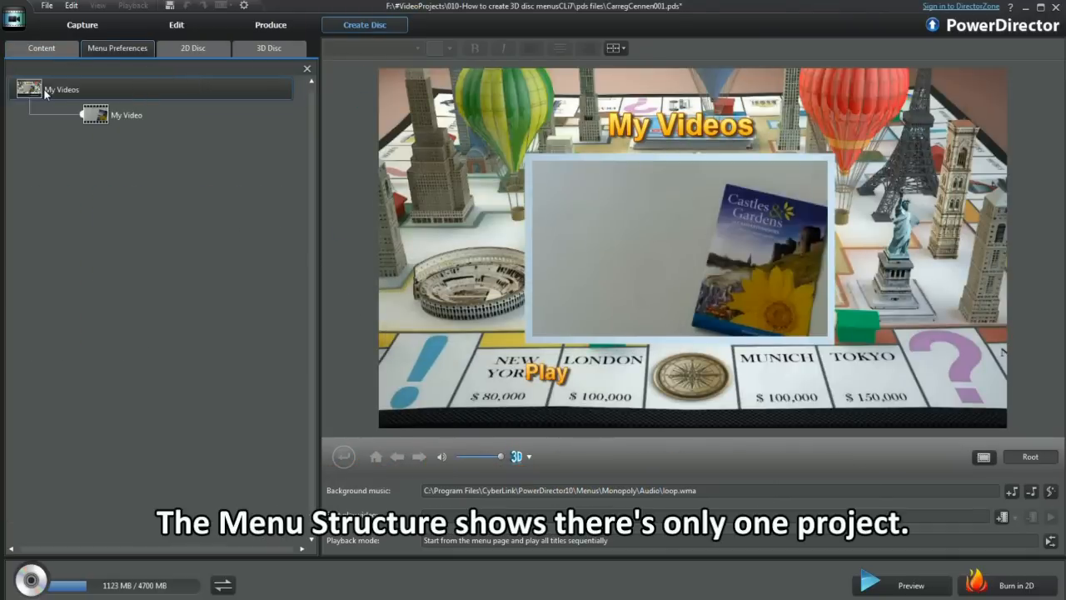
click(127, 115)
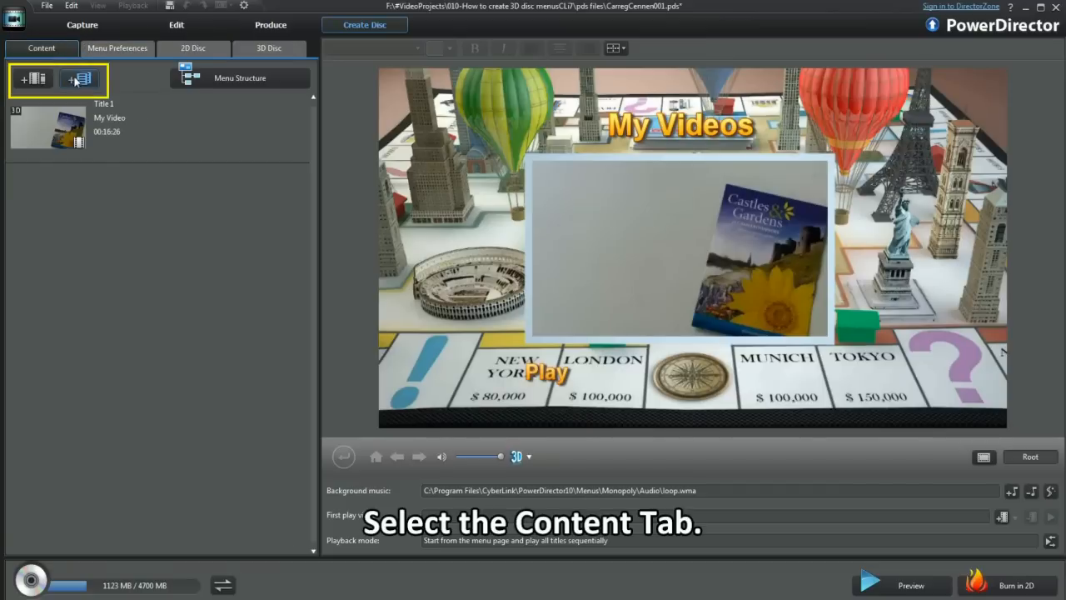
- Browse the Menu Preferences templates and dismiss an unsuitable template preview
click(80, 78)
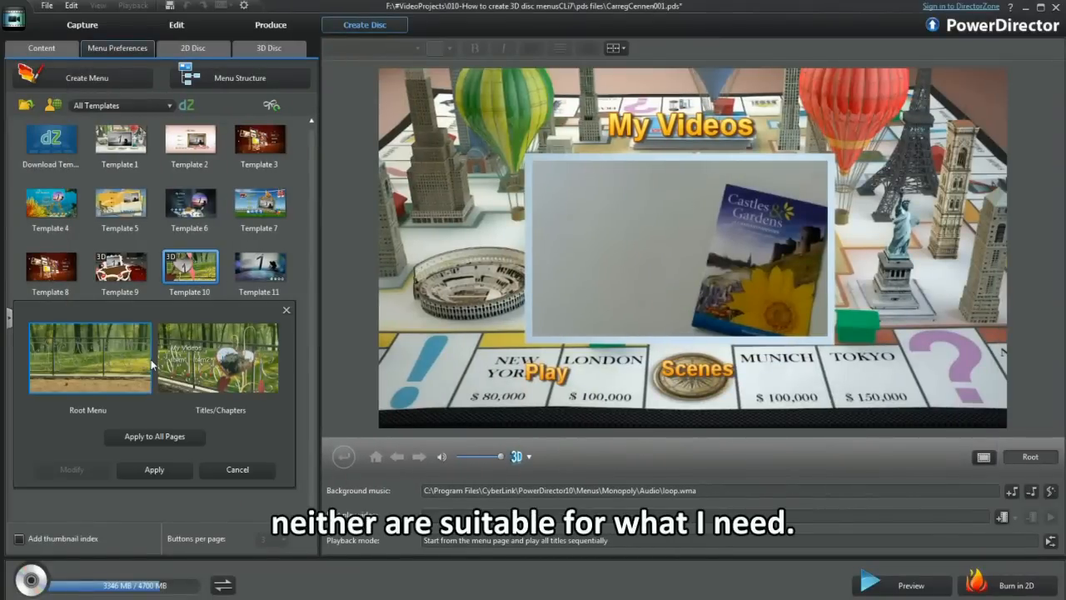
click(50, 267)
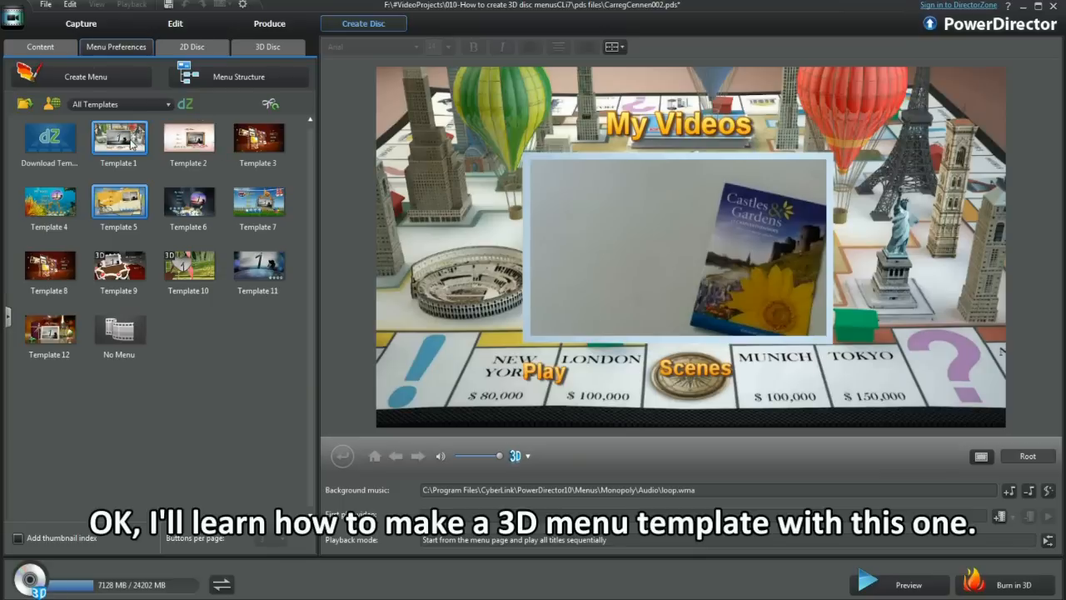
- Modify Template 1 with 3D depth on every menu page and save it as 3DMonopoly
click(118, 137)
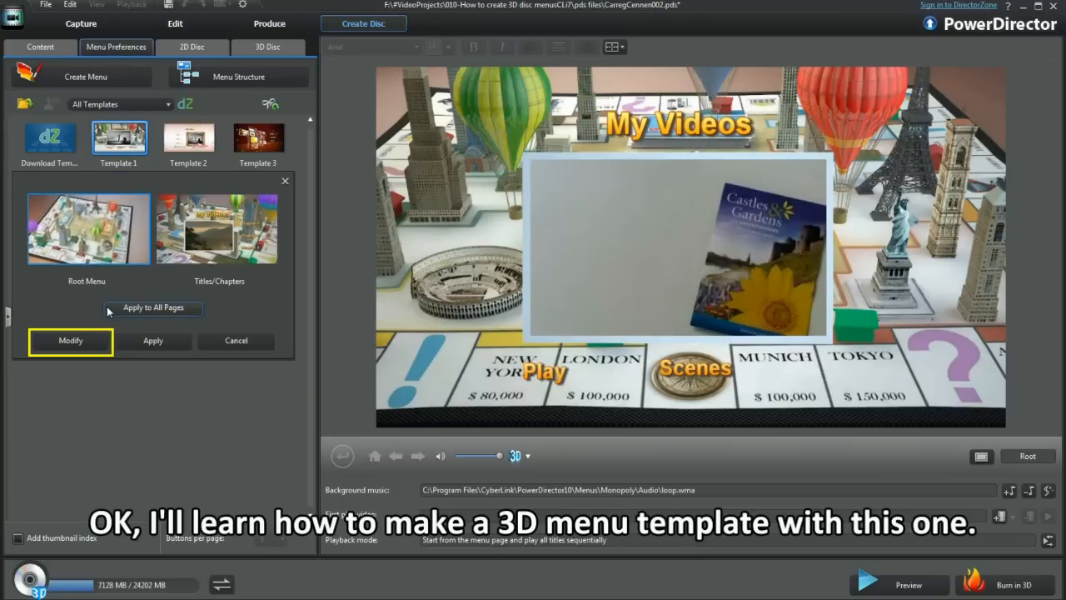
click(70, 340)
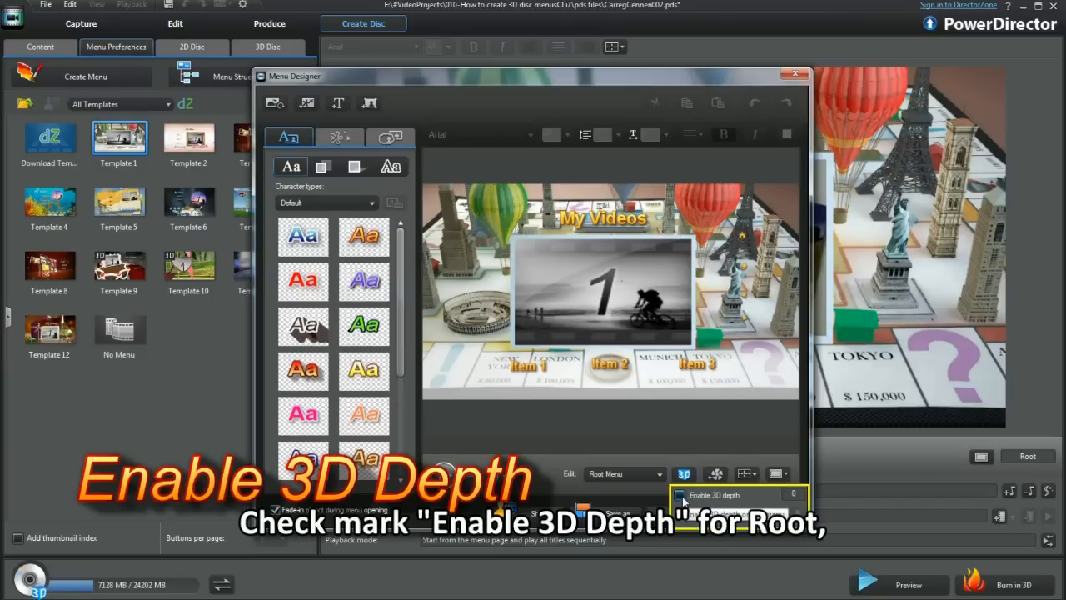
click(680, 495)
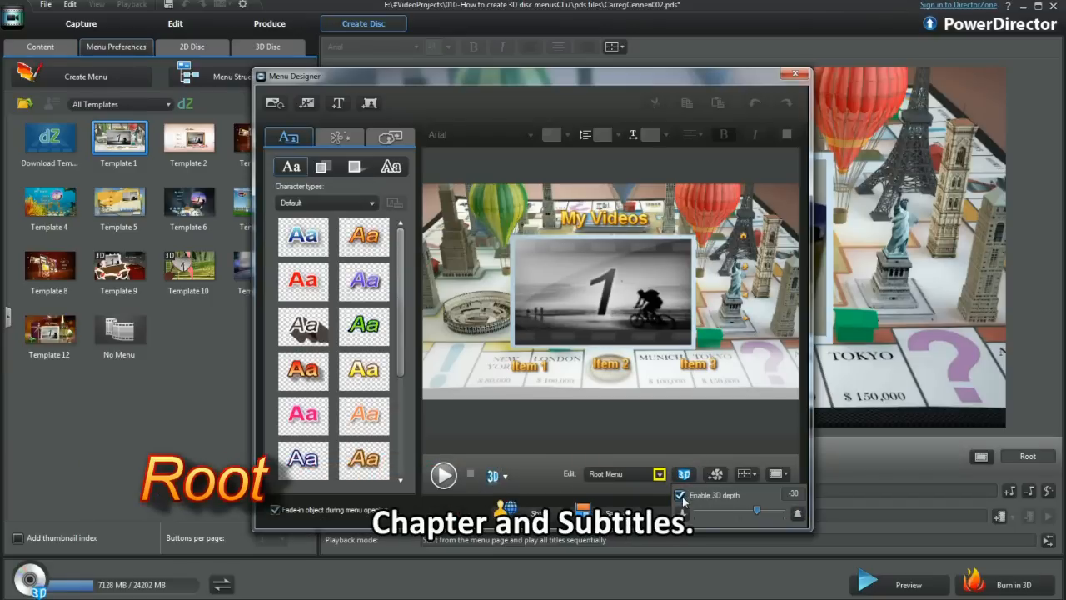
click(620, 473)
text(3DMonopoly)
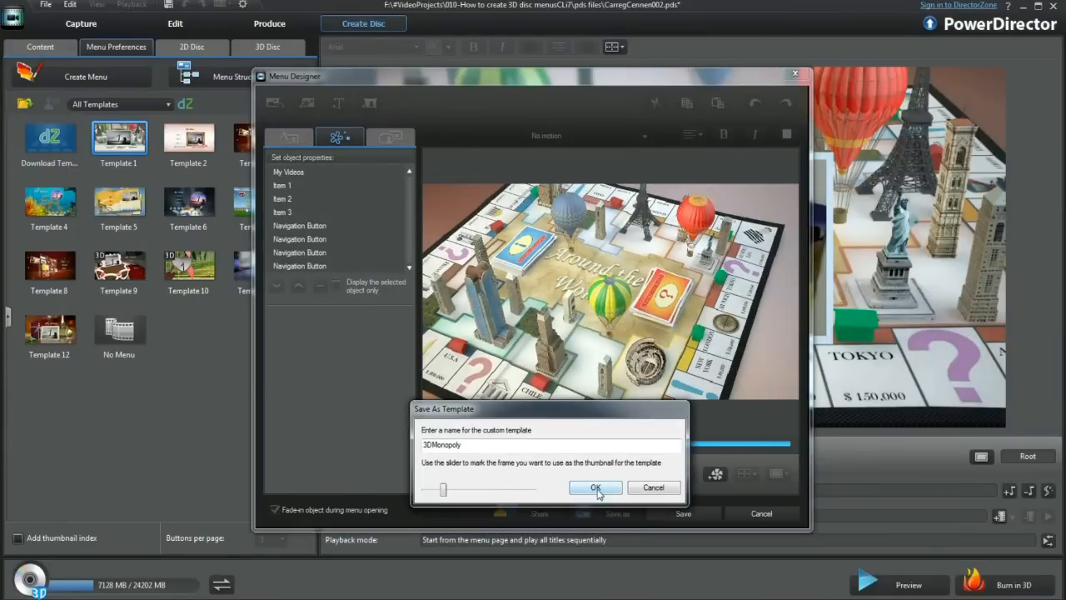
click(597, 487)
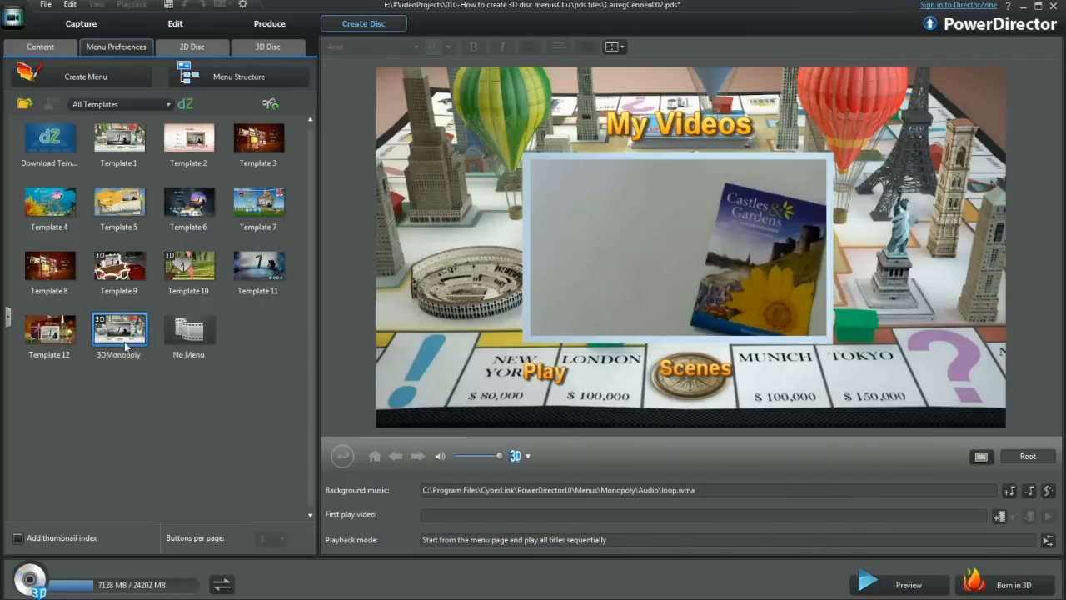
- In Menu Structure, retitle the root menu heading to '6000+ Ancient Places'
click(118, 330)
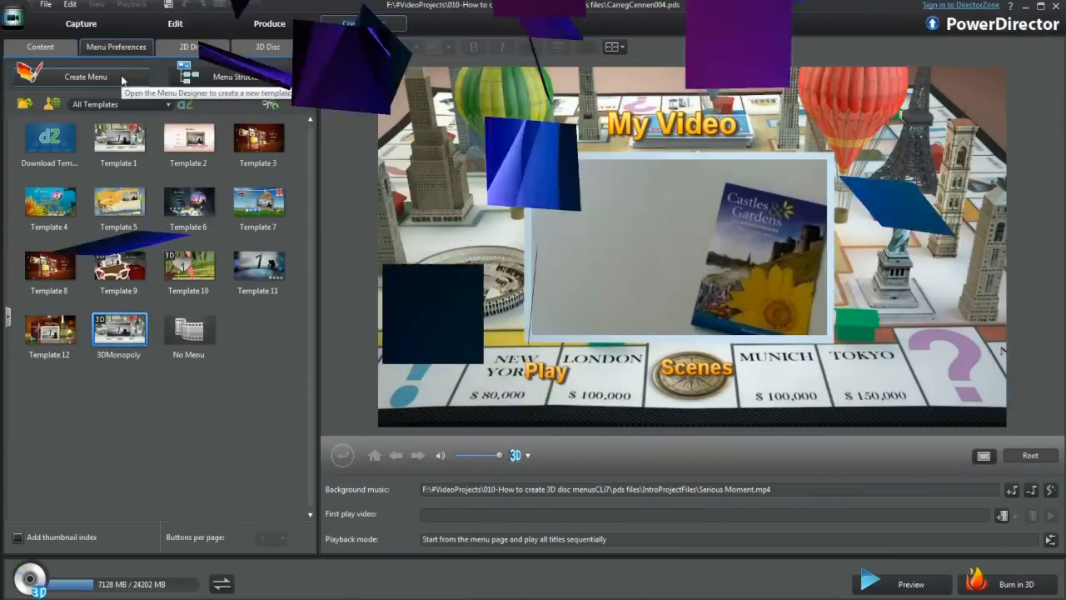
click(240, 76)
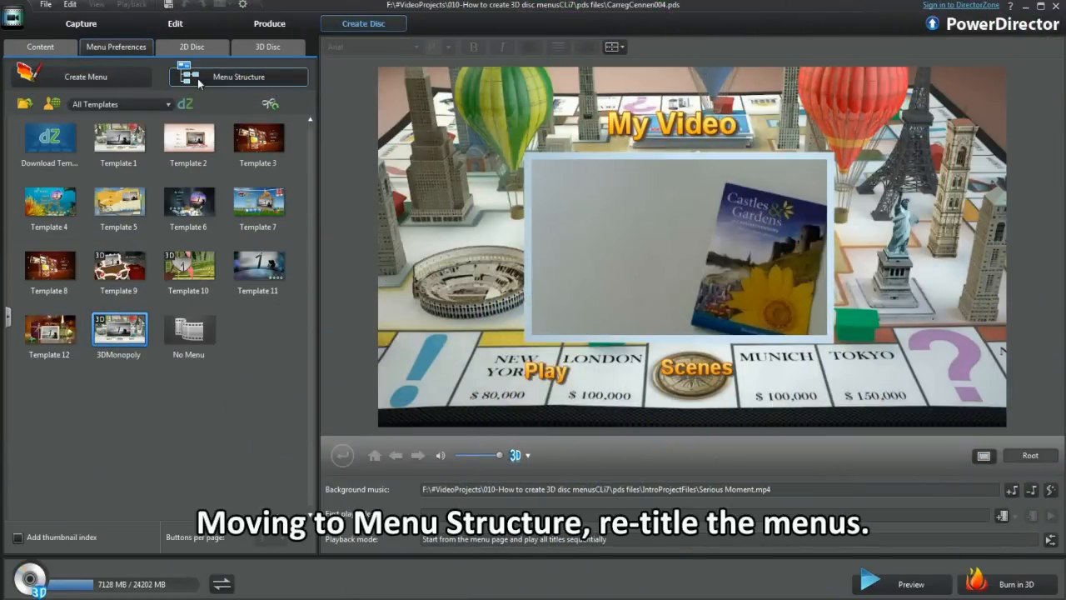
click(240, 76)
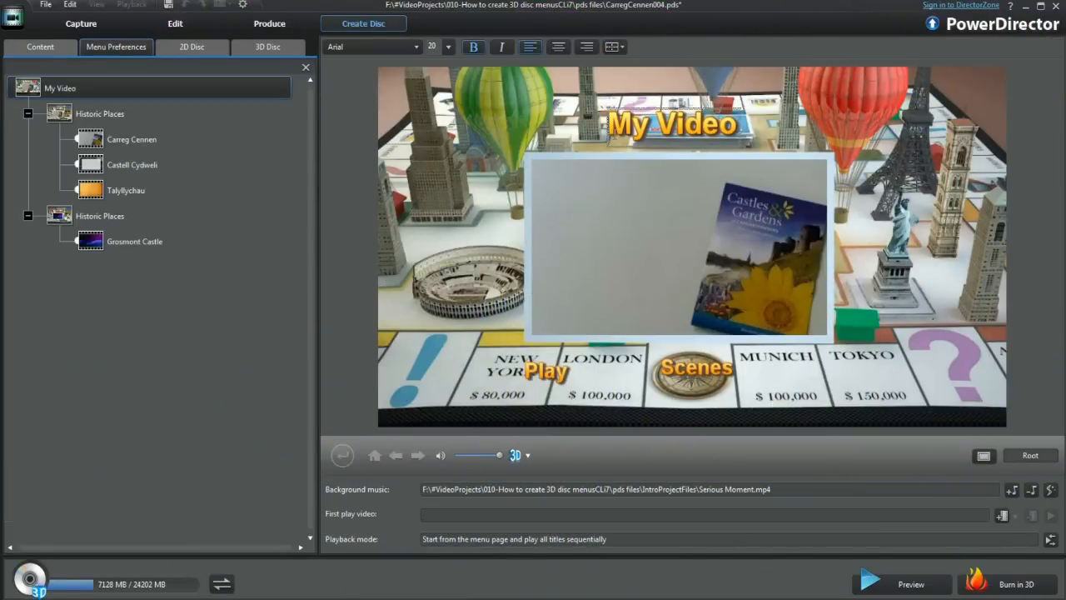
text(6000+ Ancient Places)
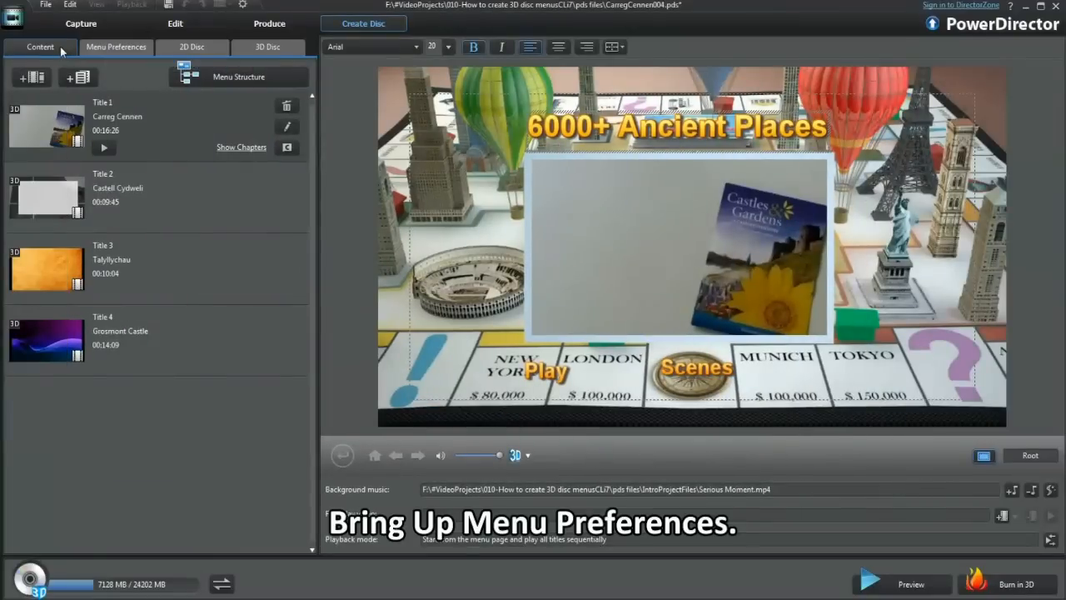
- From Menu Preferences, start a new blank menu in the Menu Designer
click(117, 47)
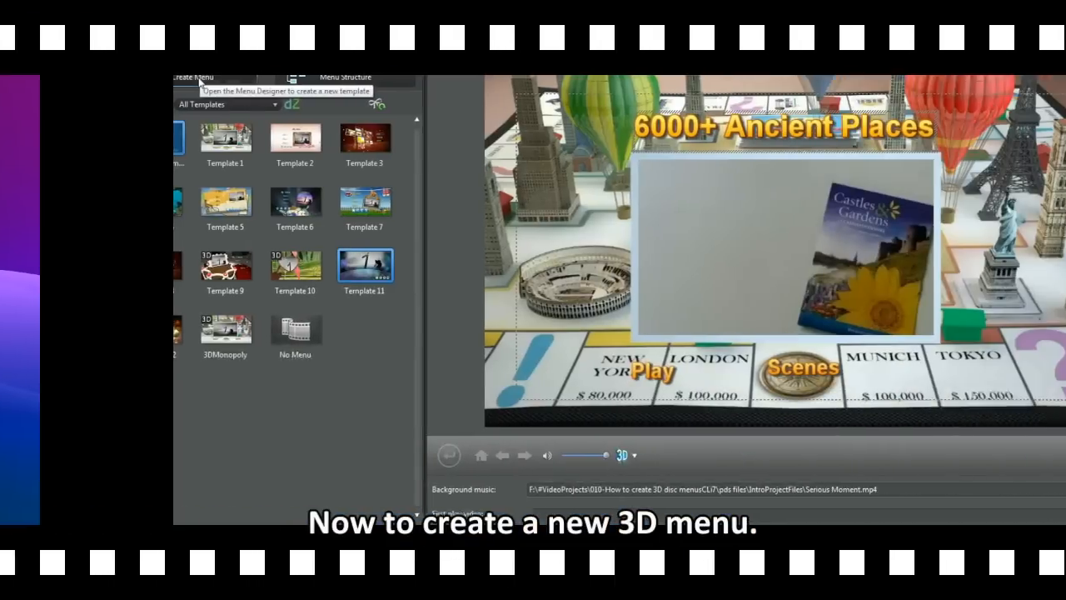
click(83, 77)
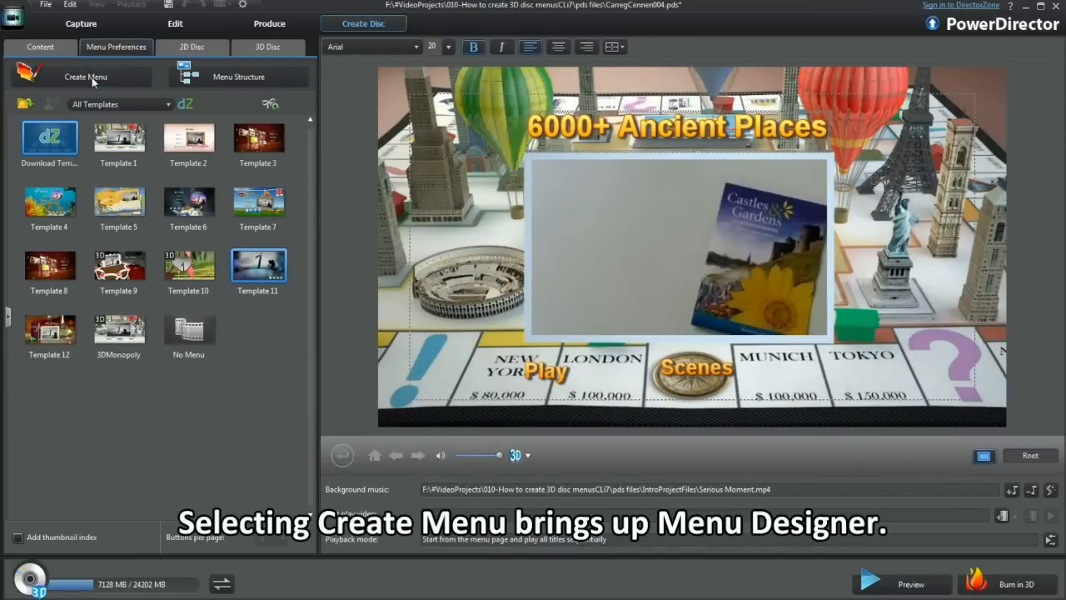
click(84, 76)
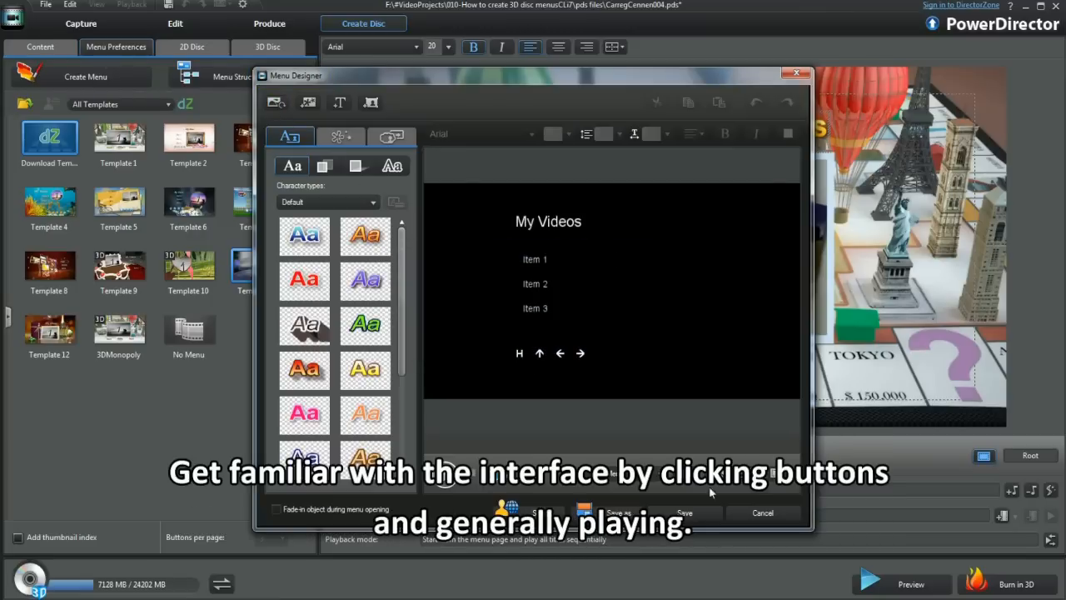
mouse_move(416, 177)
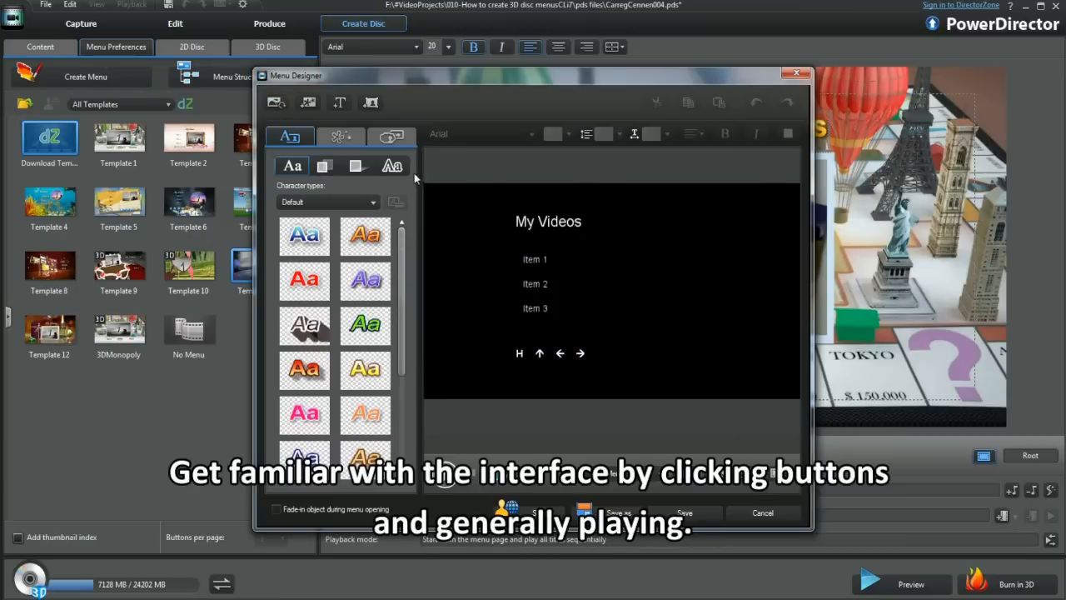
- Set the WMV landscape clip as the menu background, fitted by cropping
click(277, 103)
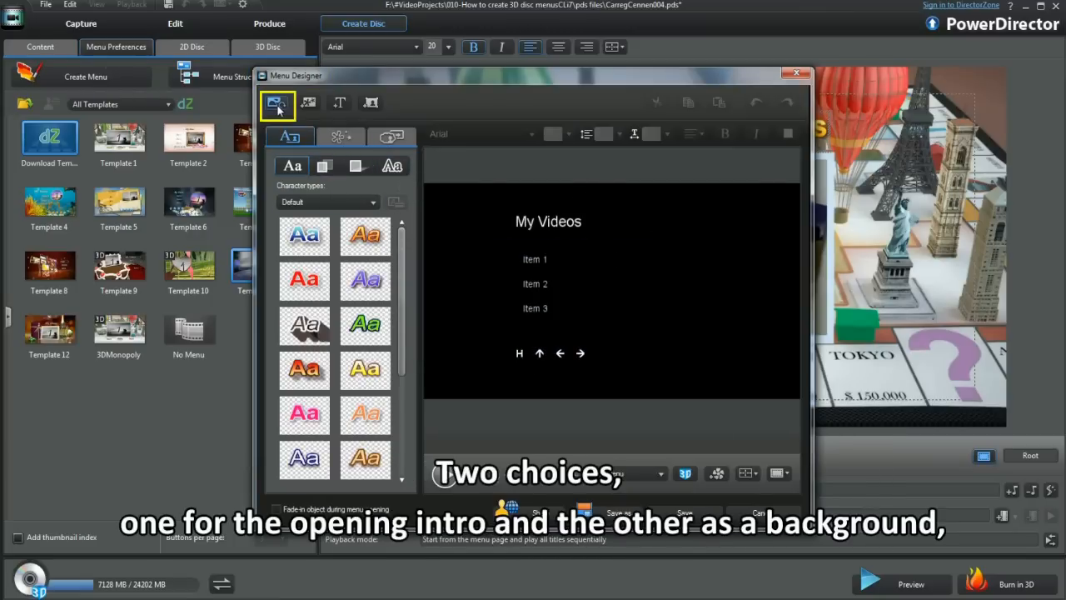
click(277, 104)
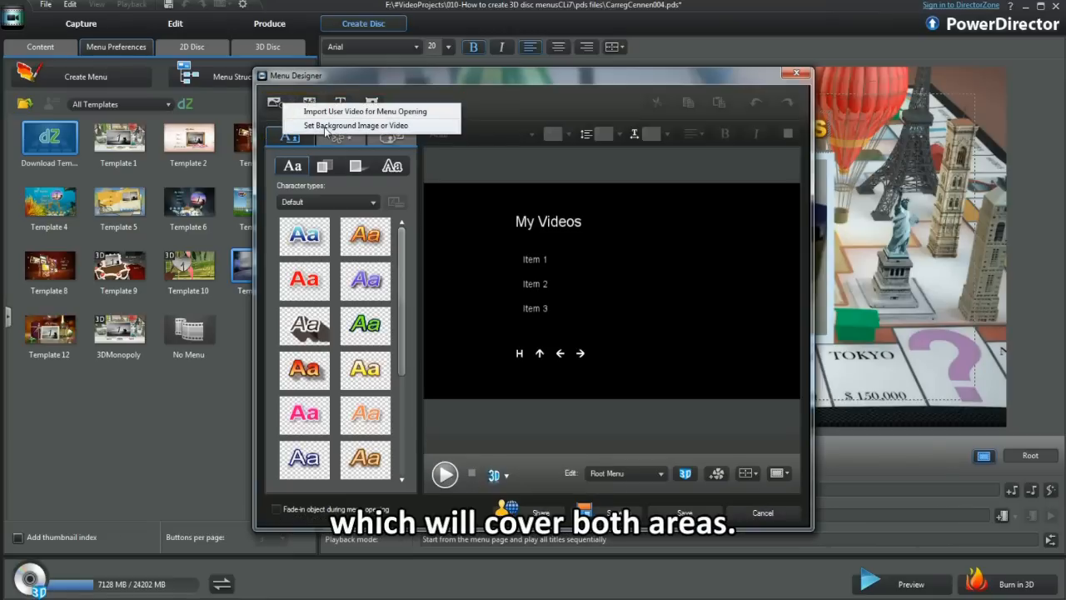
click(356, 125)
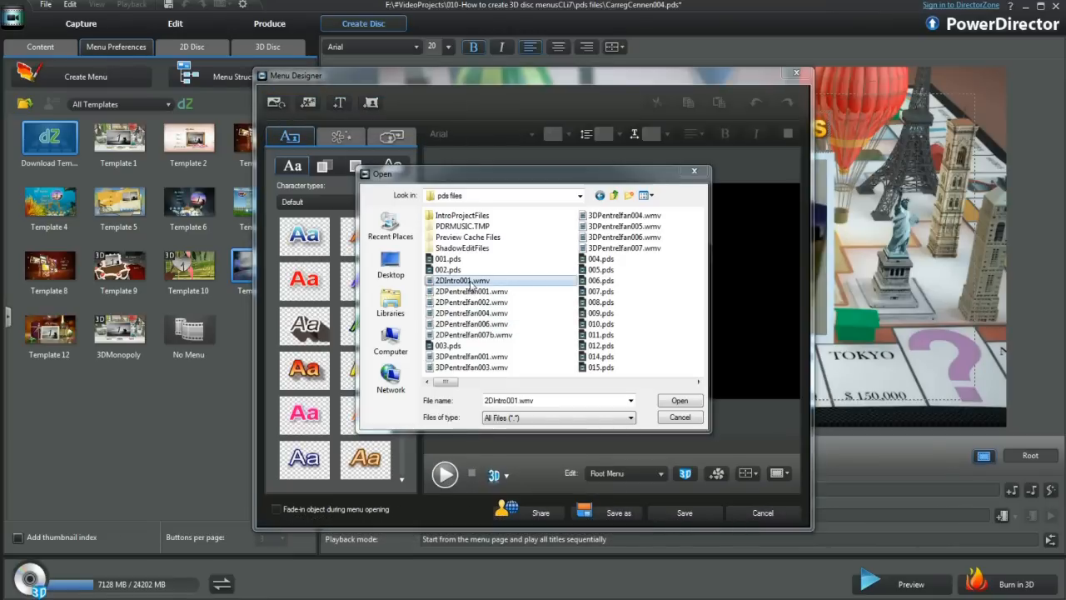
click(679, 400)
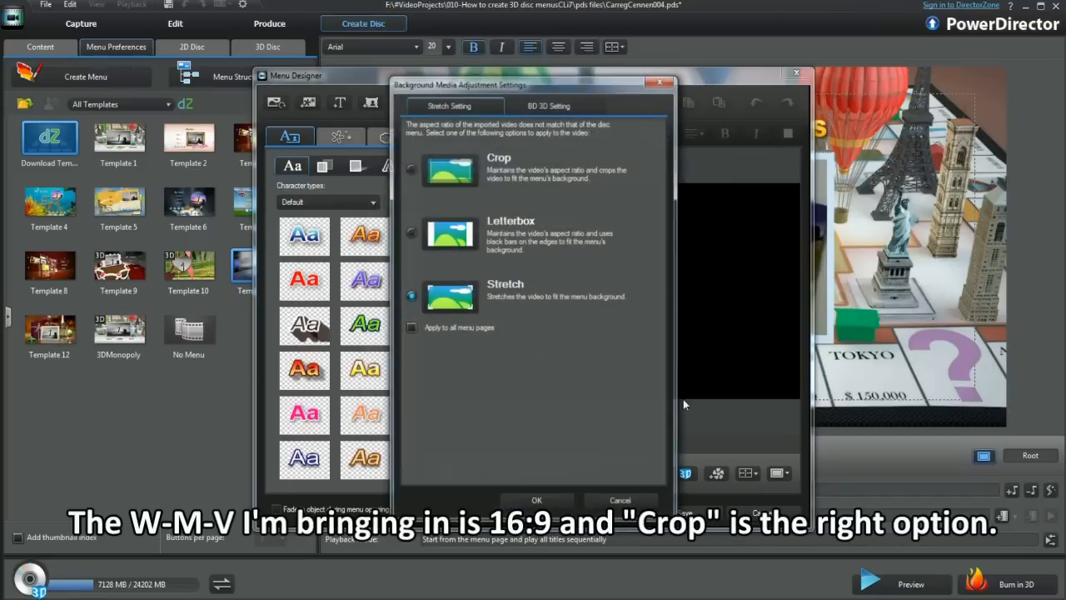
click(410, 168)
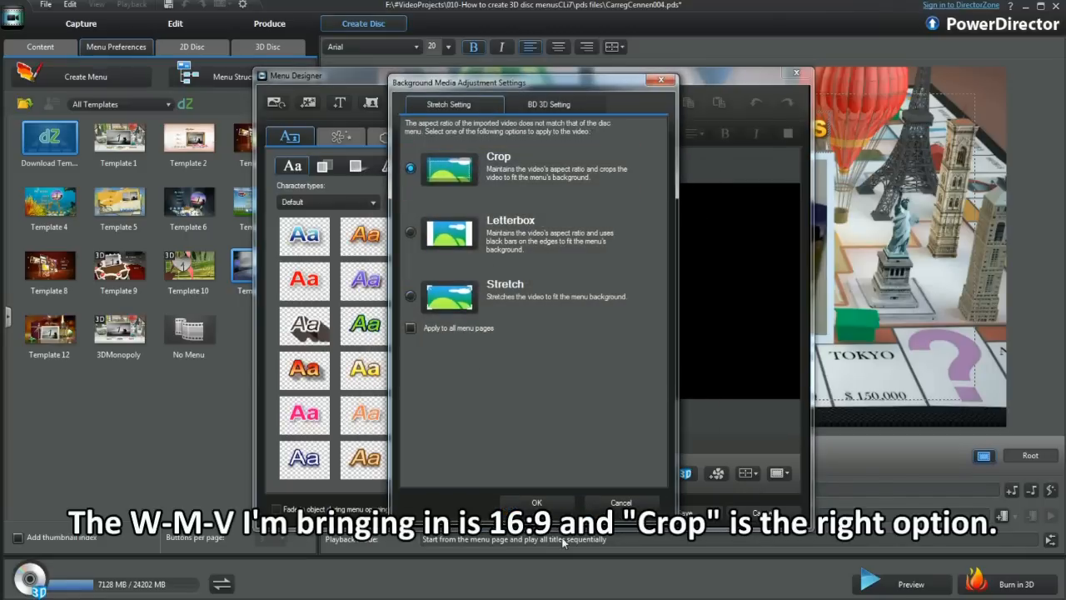
click(548, 104)
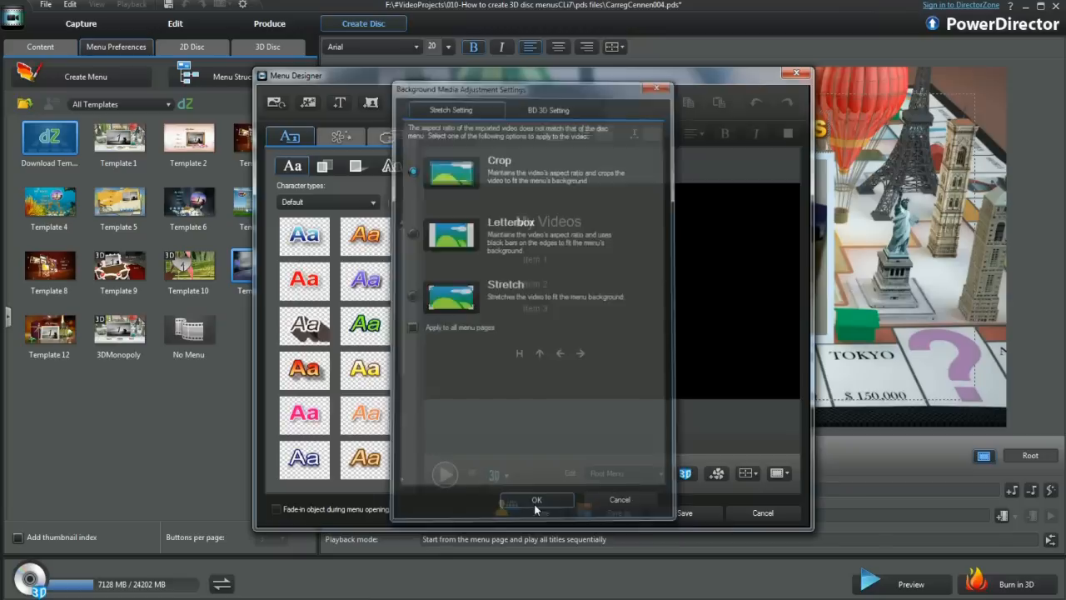
click(536, 500)
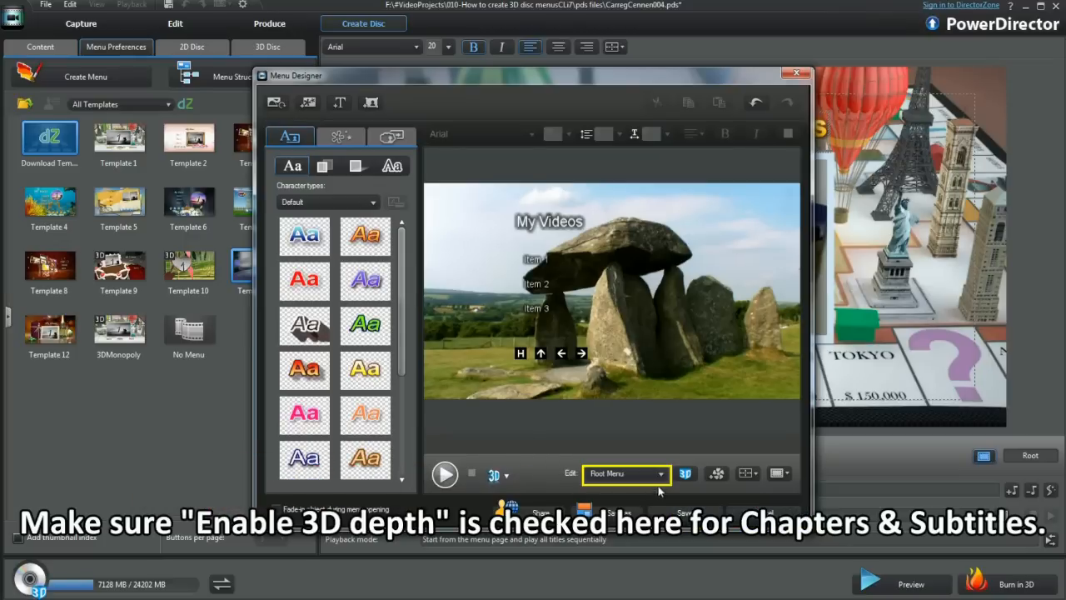
- Edit the Subtitles Menu page and review its text face, shadow and border presets
click(627, 473)
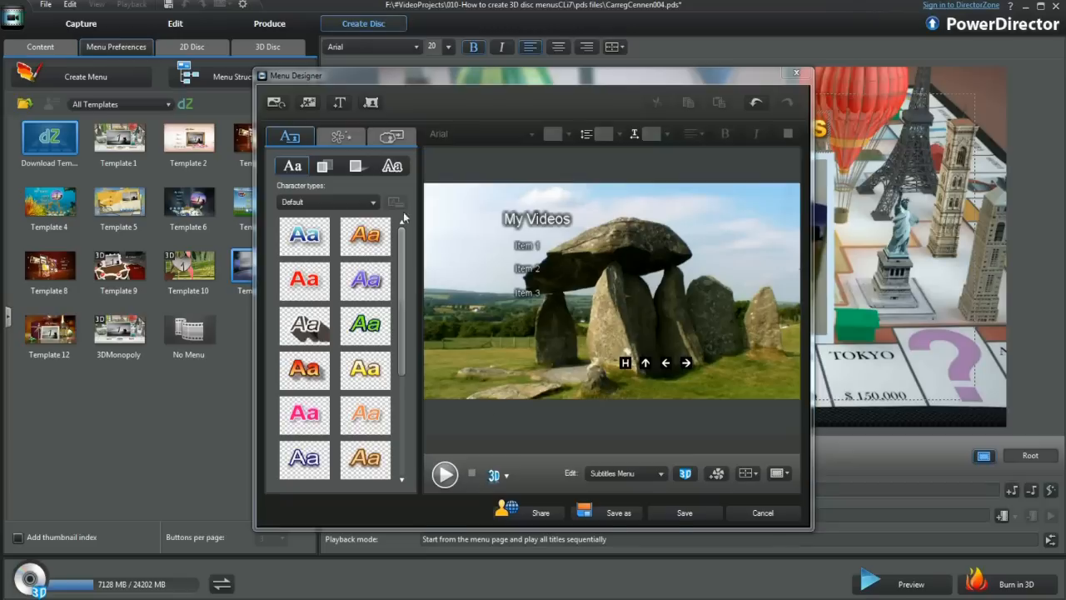
click(323, 165)
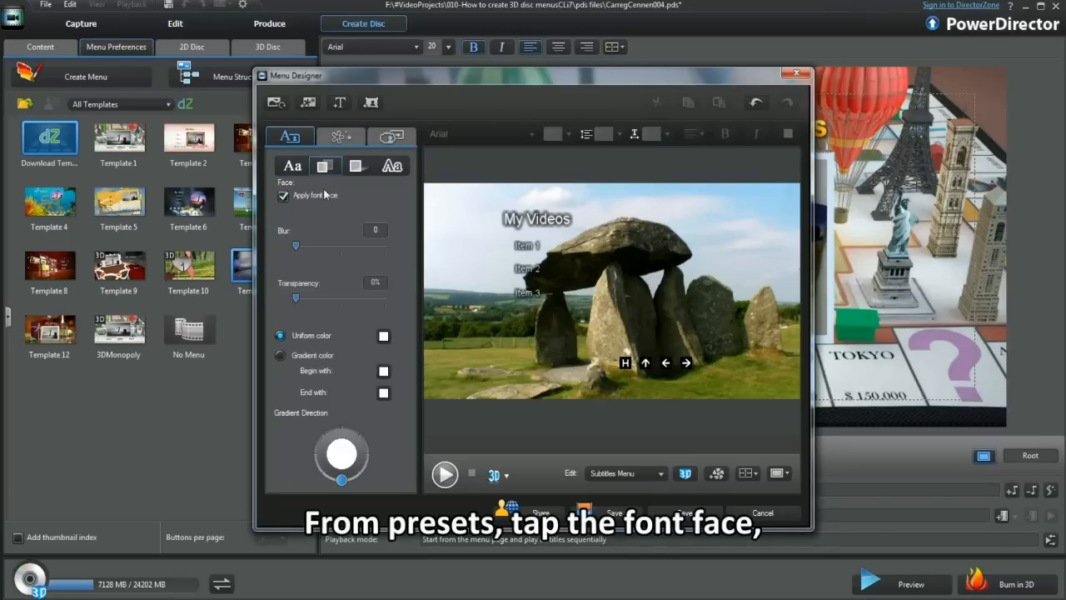
click(356, 167)
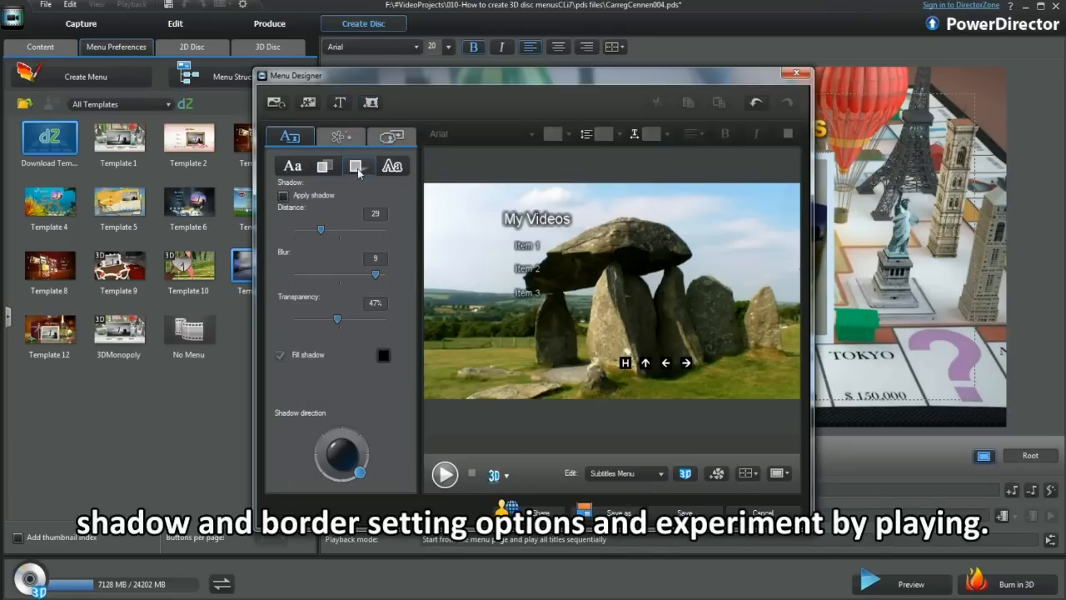
click(357, 167)
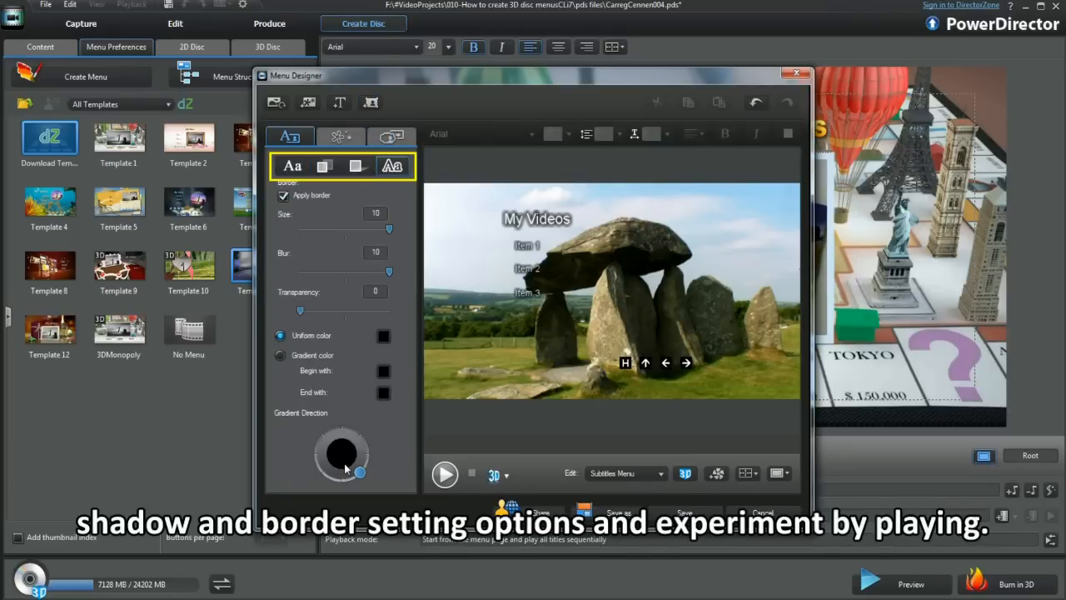
click(340, 135)
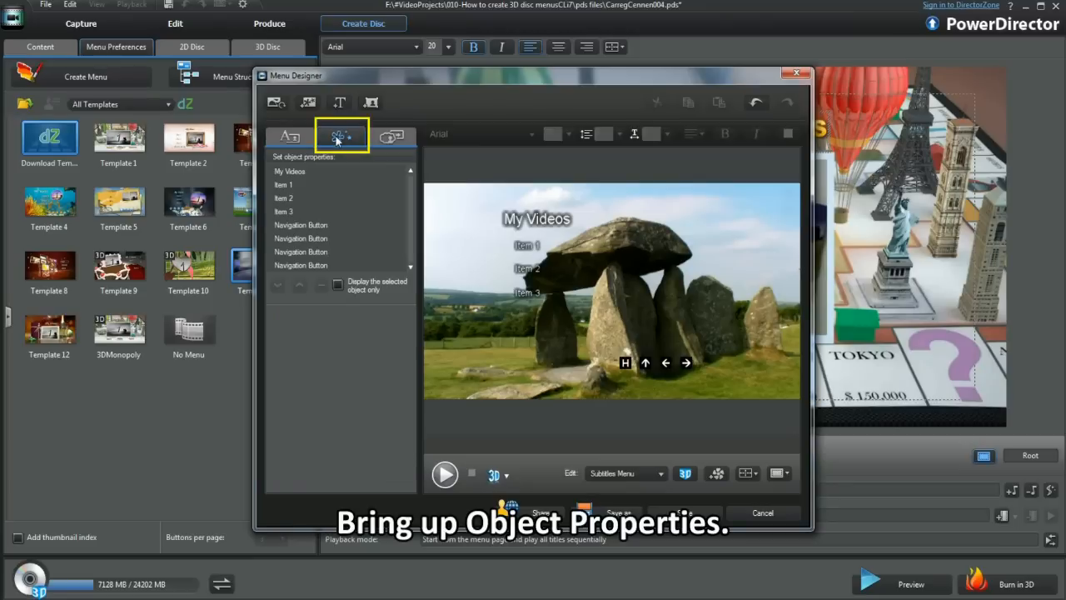
- Select the My Videos title and item texts and bring up their text styling
click(287, 183)
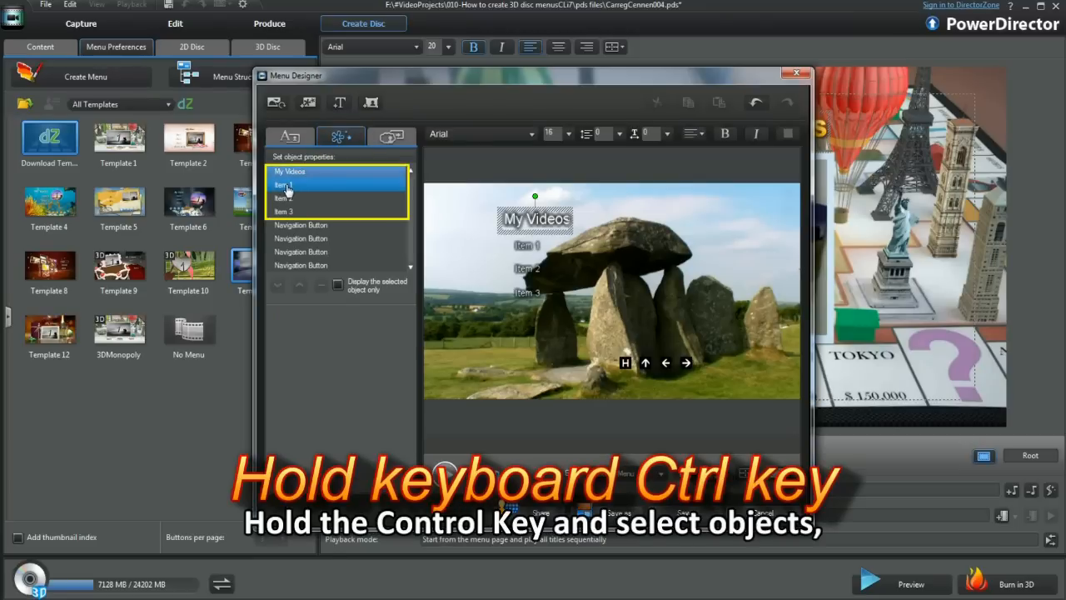
click(285, 210)
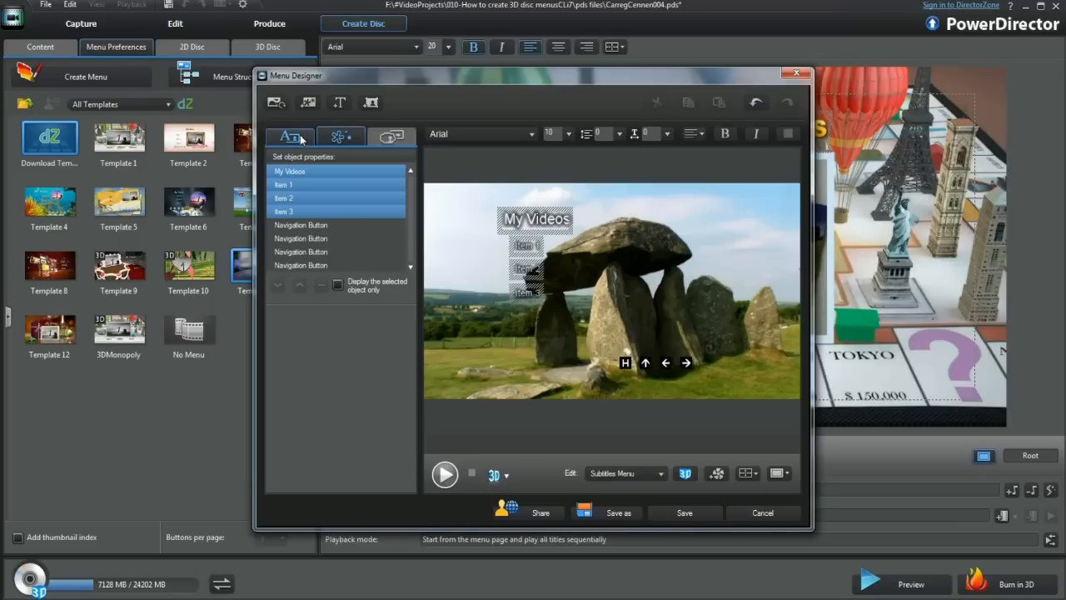
click(289, 136)
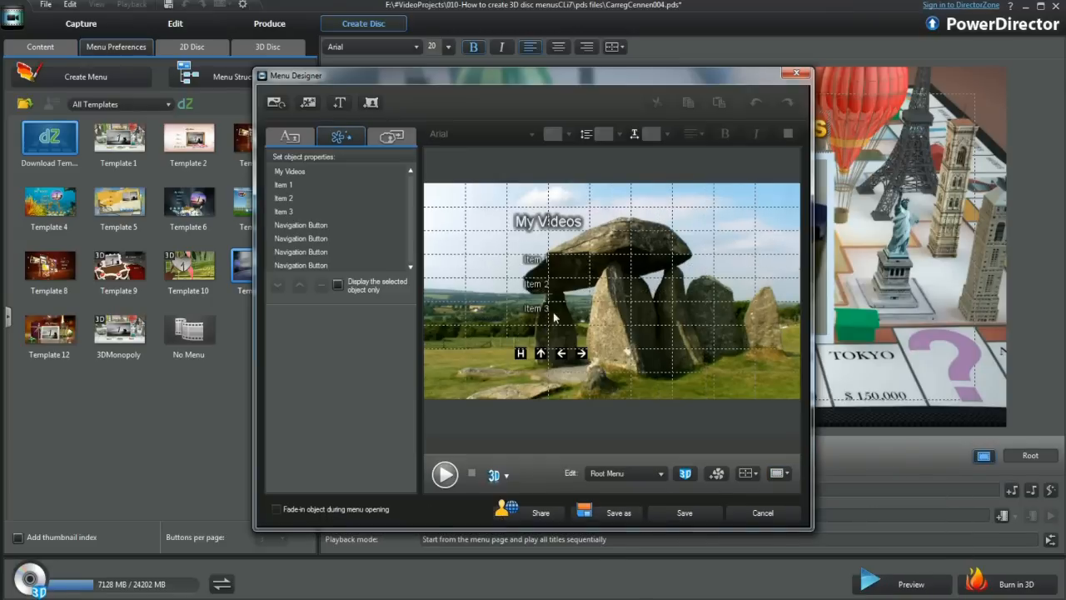
mouse_move(370, 102)
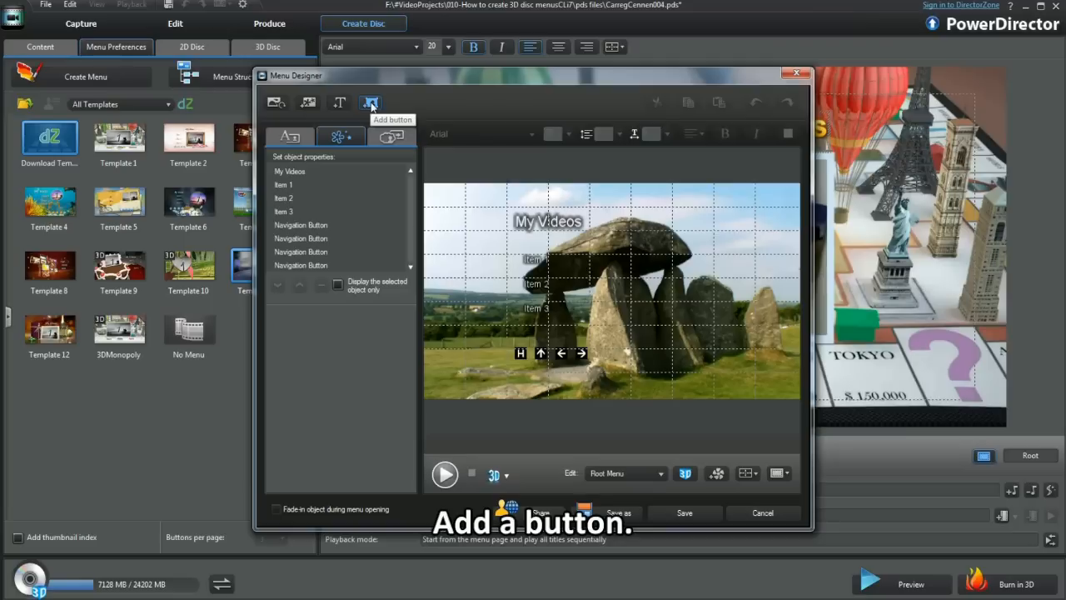
- Add a fourth item button to the root menu page
click(370, 103)
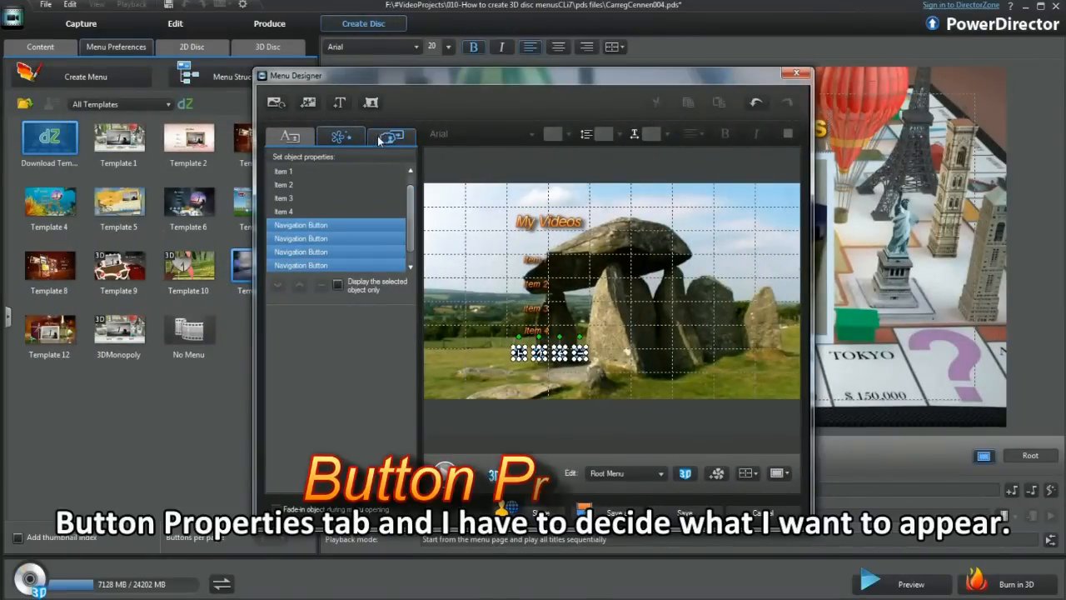
- Give the buttons a check-mark highlight and blue navigation set, then move to the Subtitles Menu page
click(392, 136)
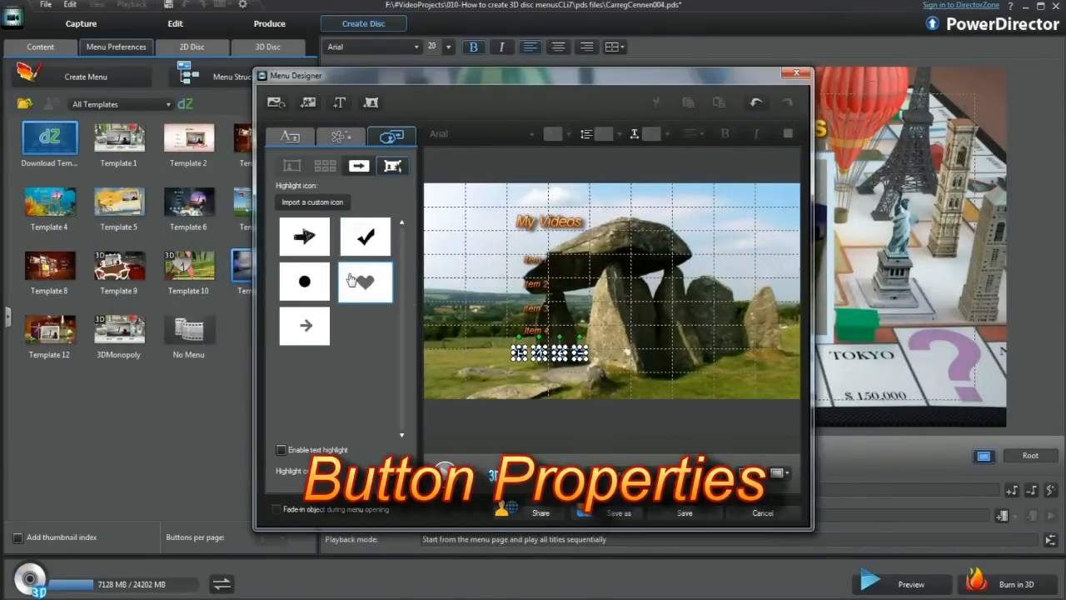
click(365, 237)
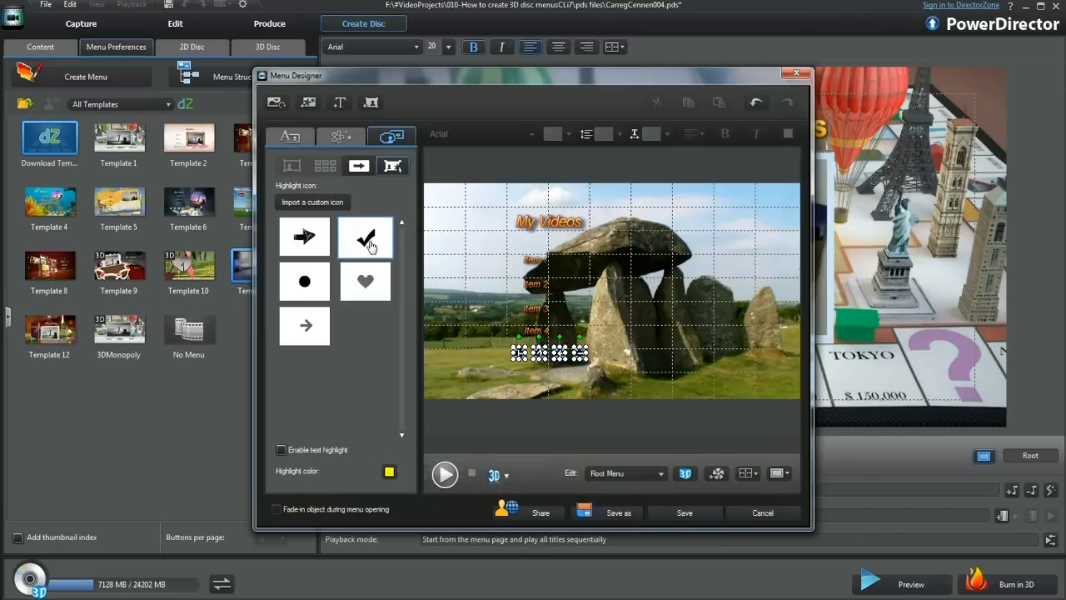
click(365, 237)
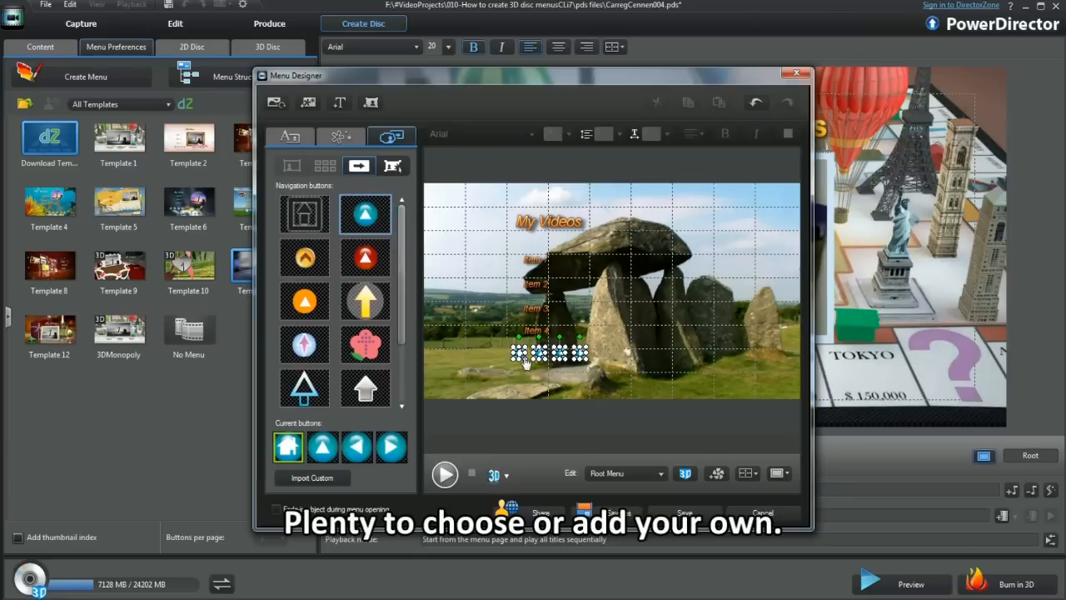
click(658, 473)
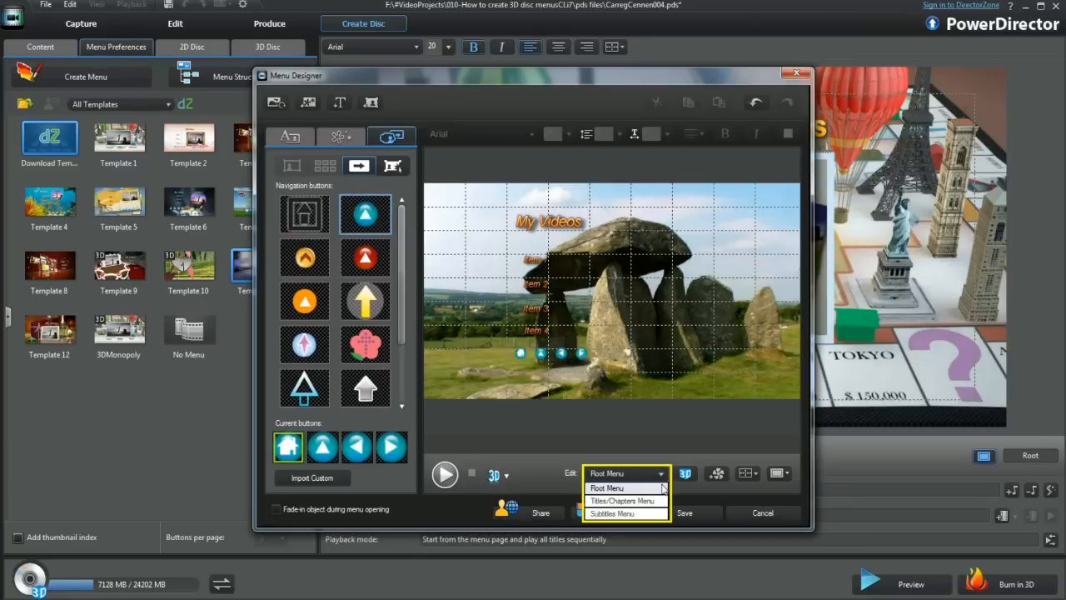
click(613, 513)
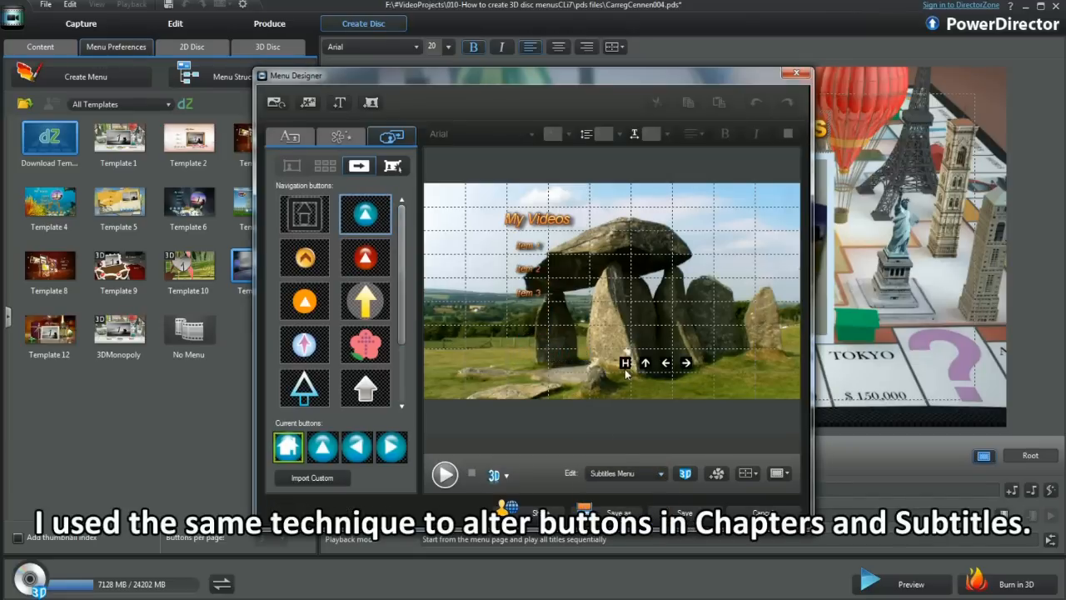
click(625, 473)
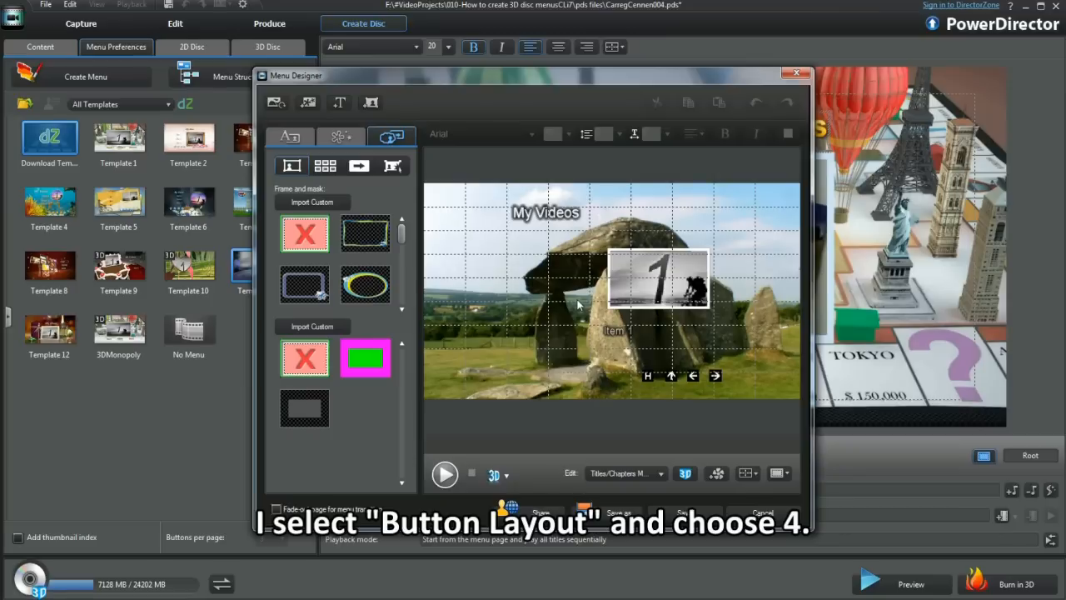
- Switch the titles/chapters page to the four-button layout
click(392, 167)
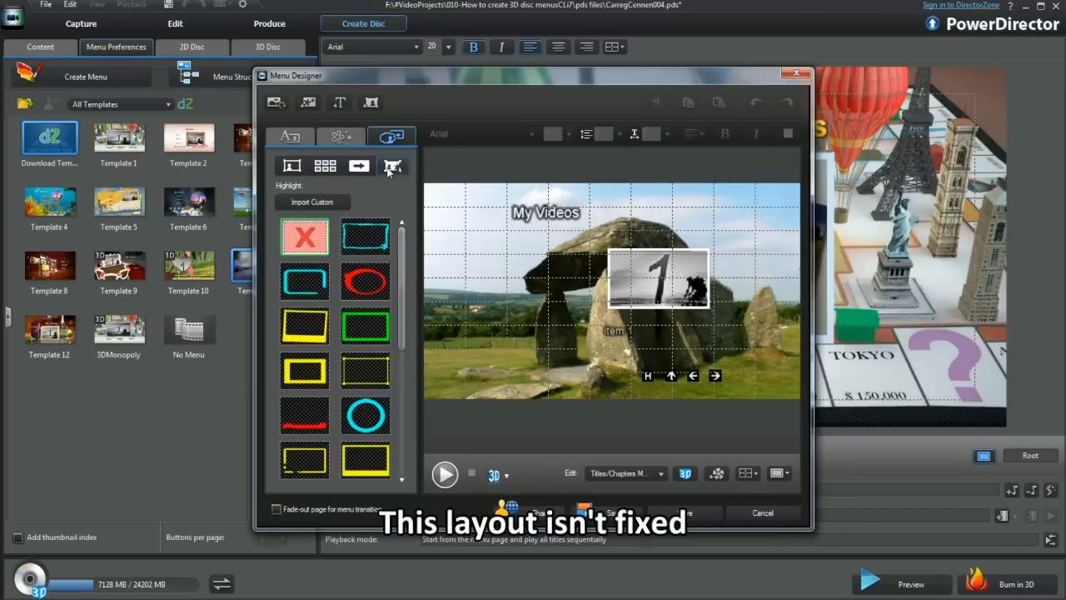
click(325, 167)
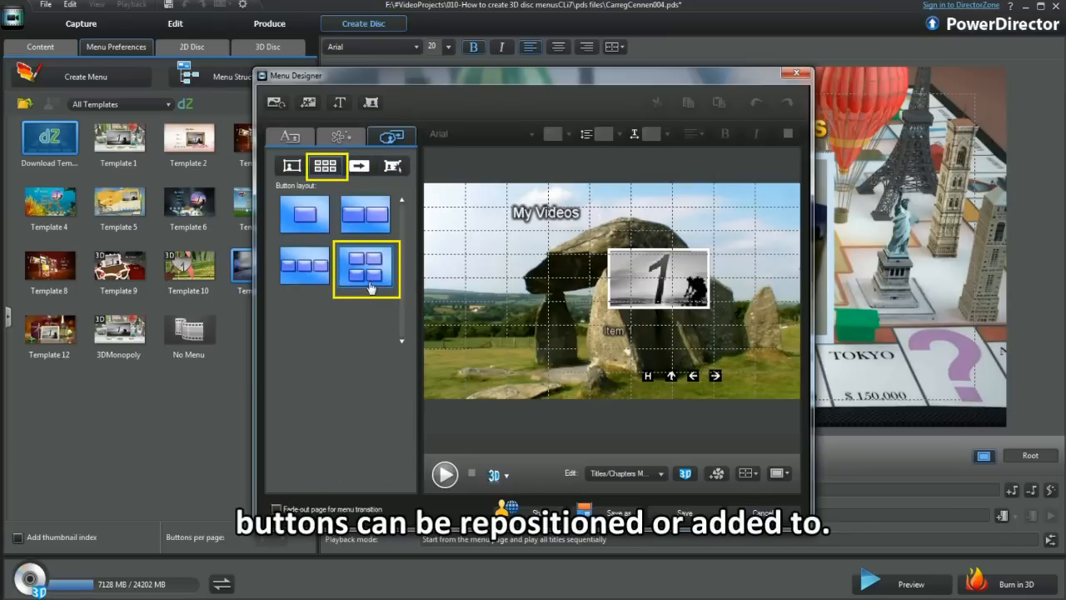
click(365, 265)
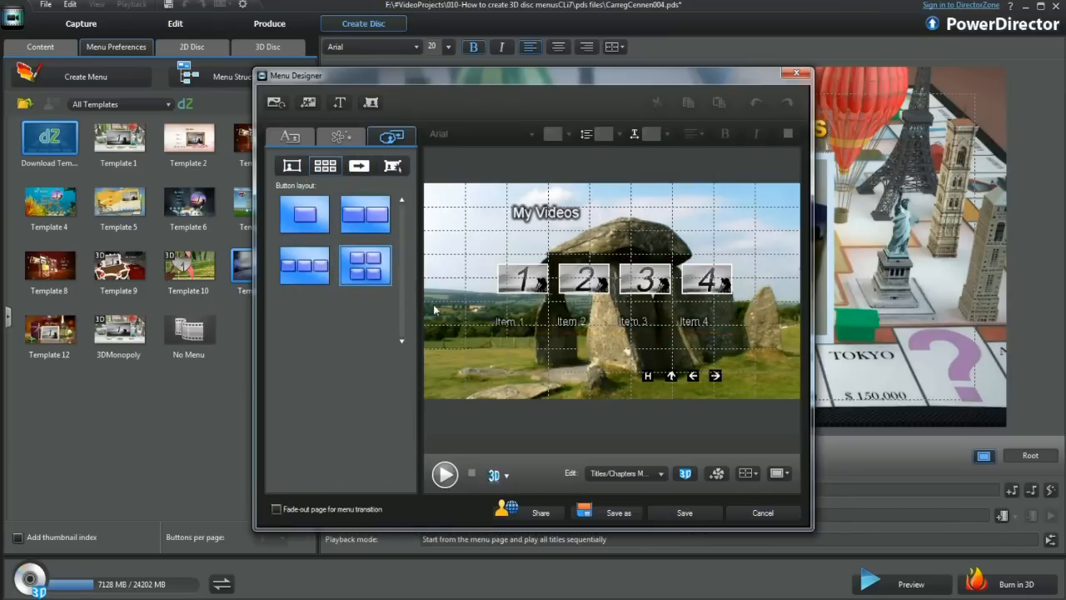
mouse_move(732, 303)
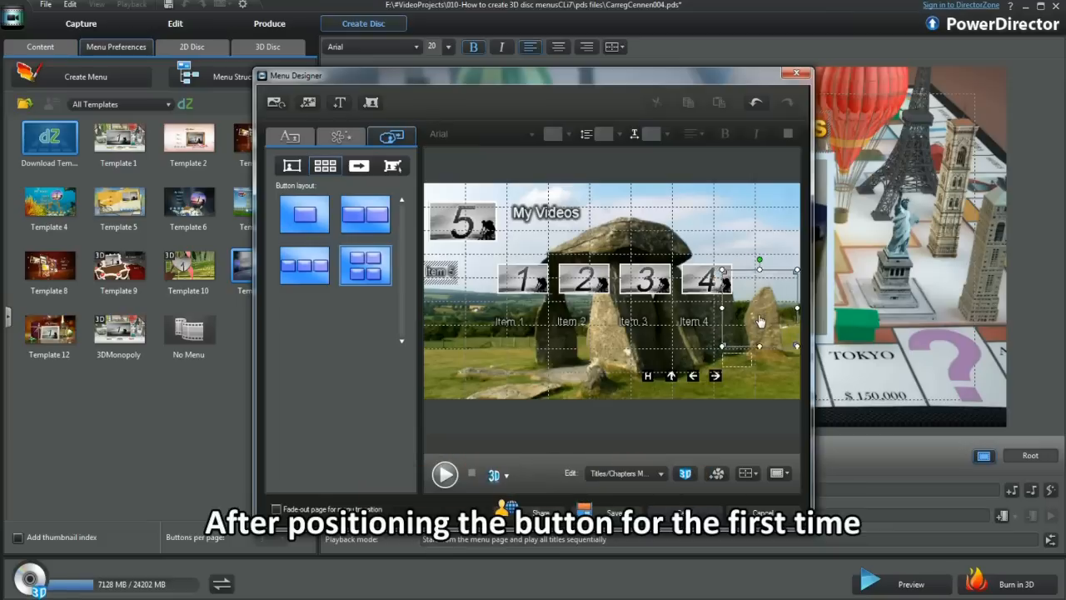
- Move and resize the extra button beside the four, then show the frame style choices
drag(463, 220, 759, 297)
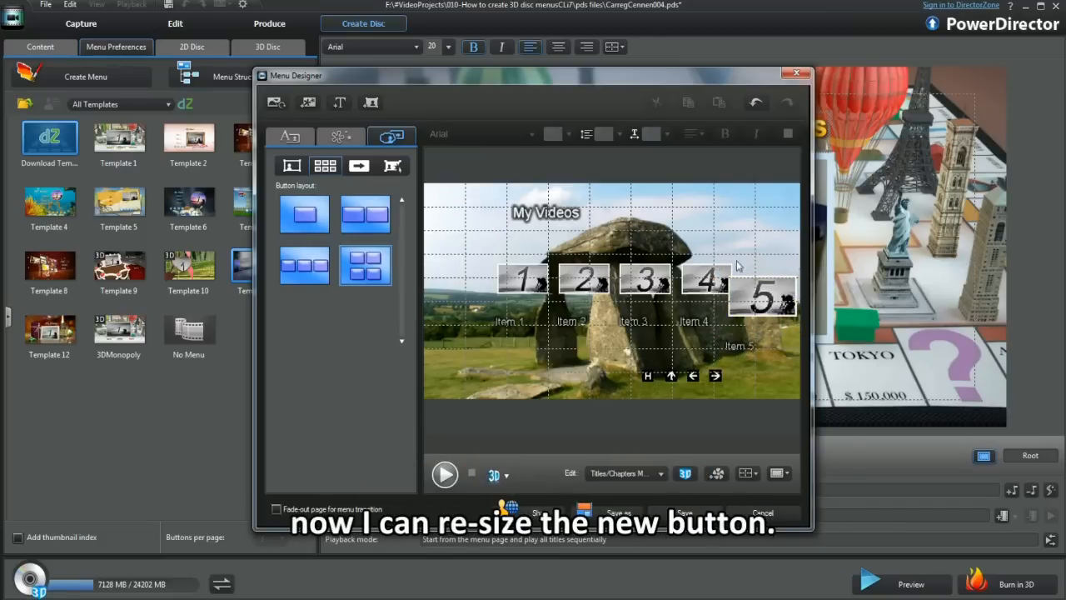
click(763, 297)
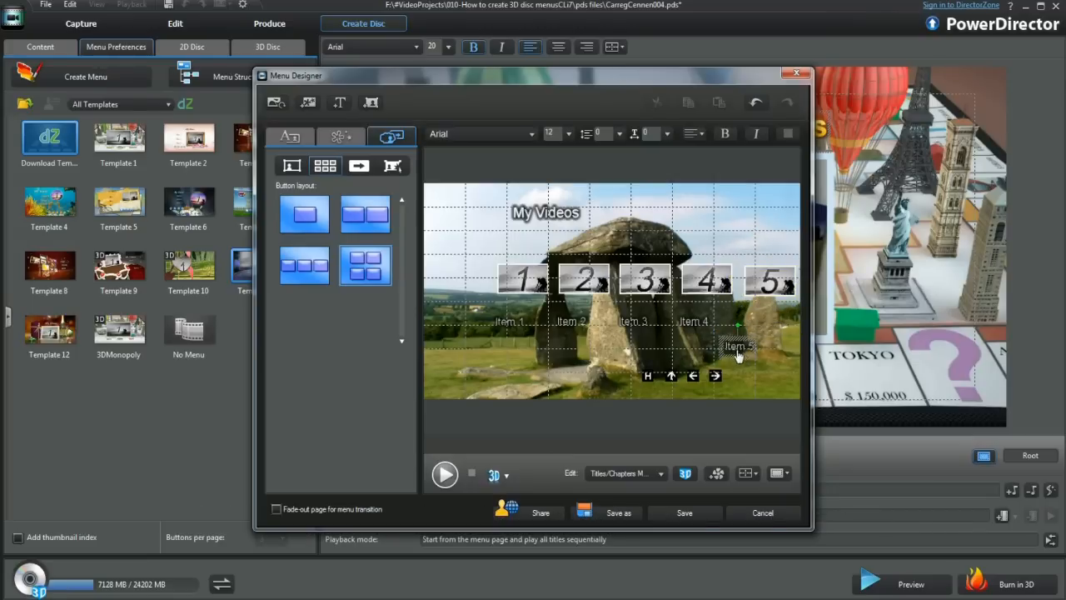
click(391, 135)
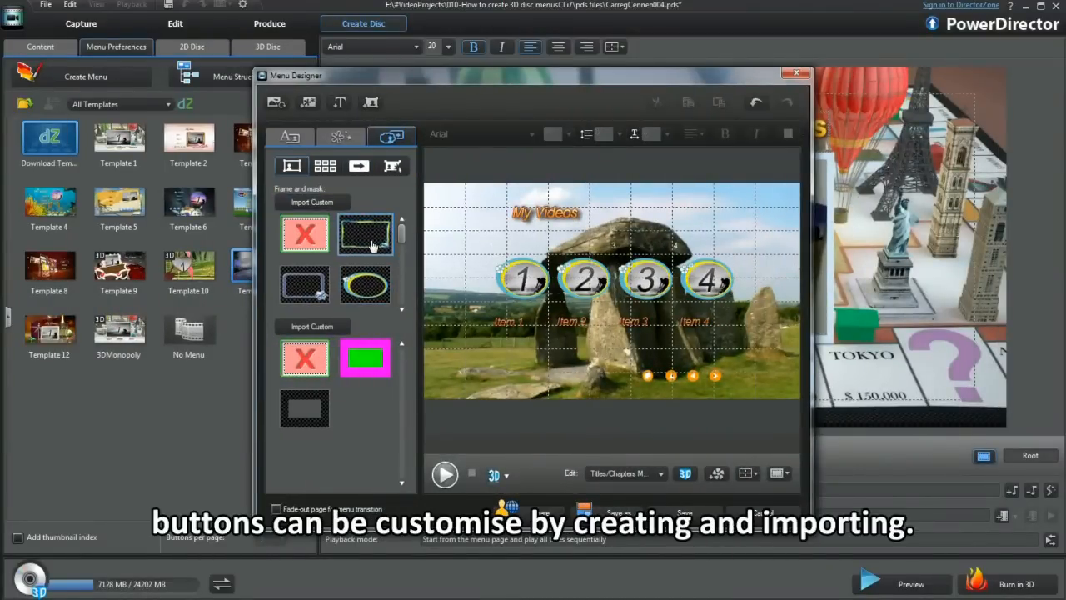
- Give the chapter buttons the rectangular frame with the green mask
click(365, 358)
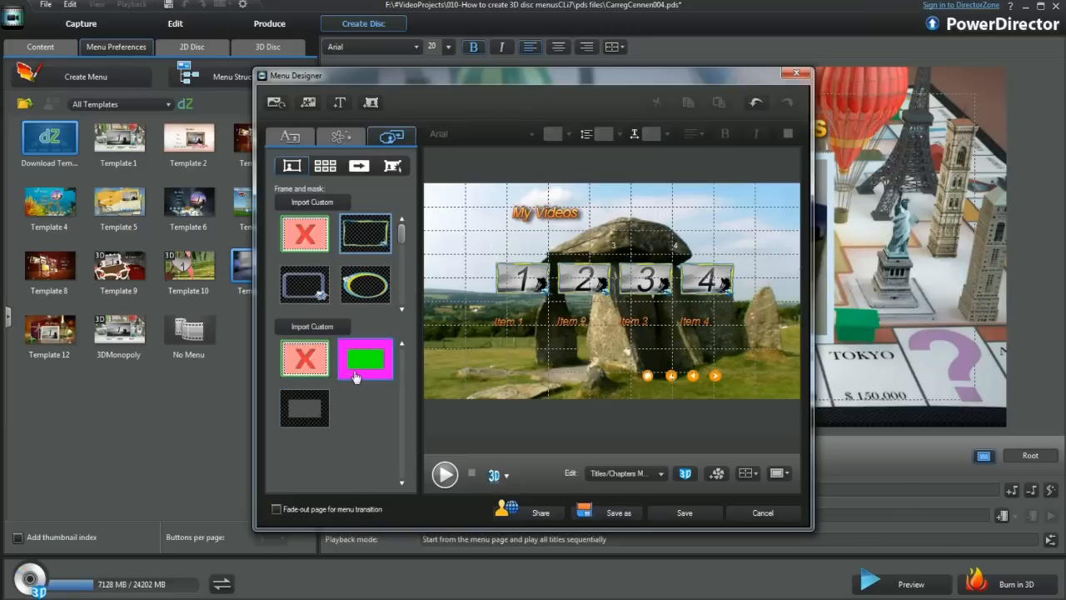
click(303, 358)
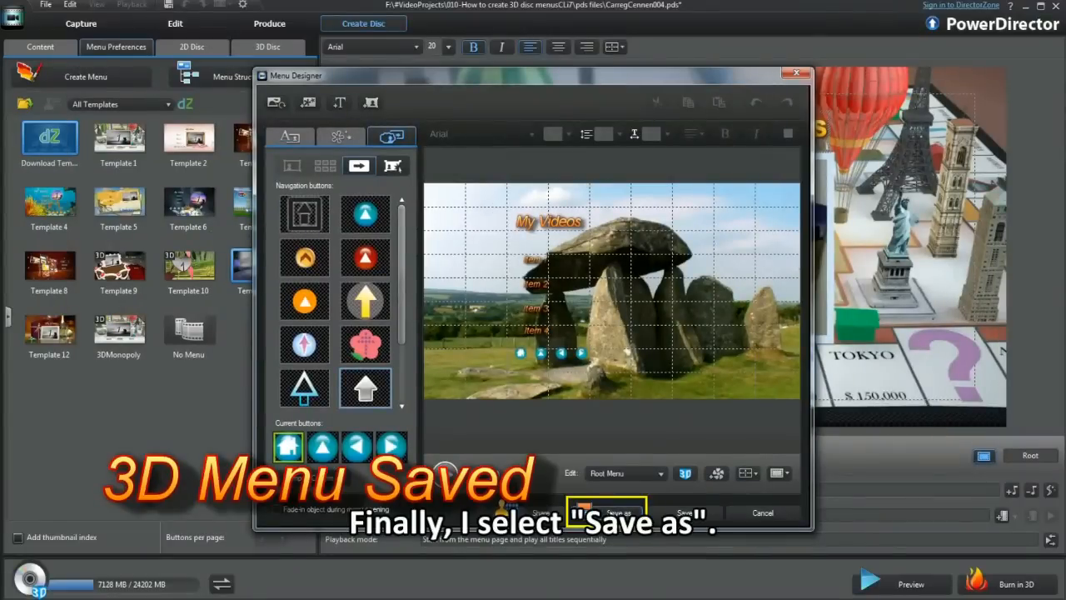
- Save the menu as template 'Monuments' with the dolmen frame as thumbnail and close the designer
click(607, 510)
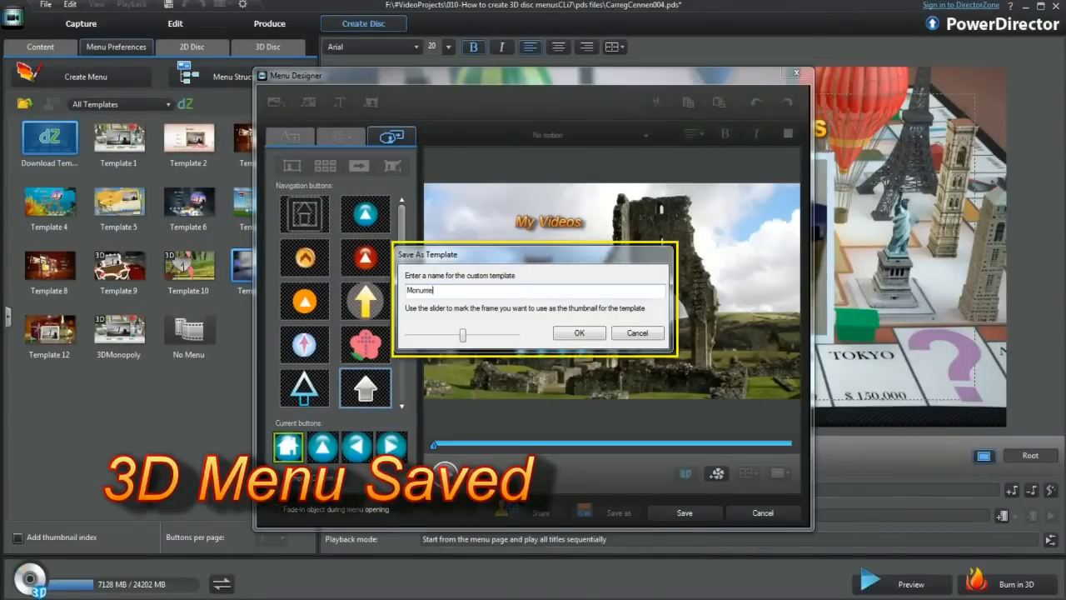
drag(463, 333, 440, 333)
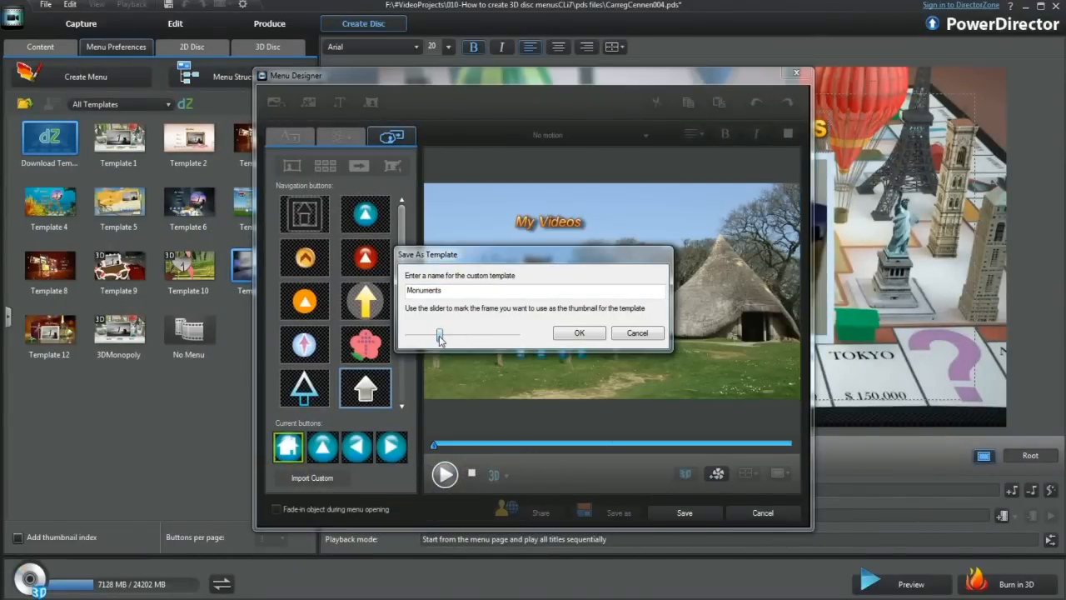
drag(440, 335, 420, 335)
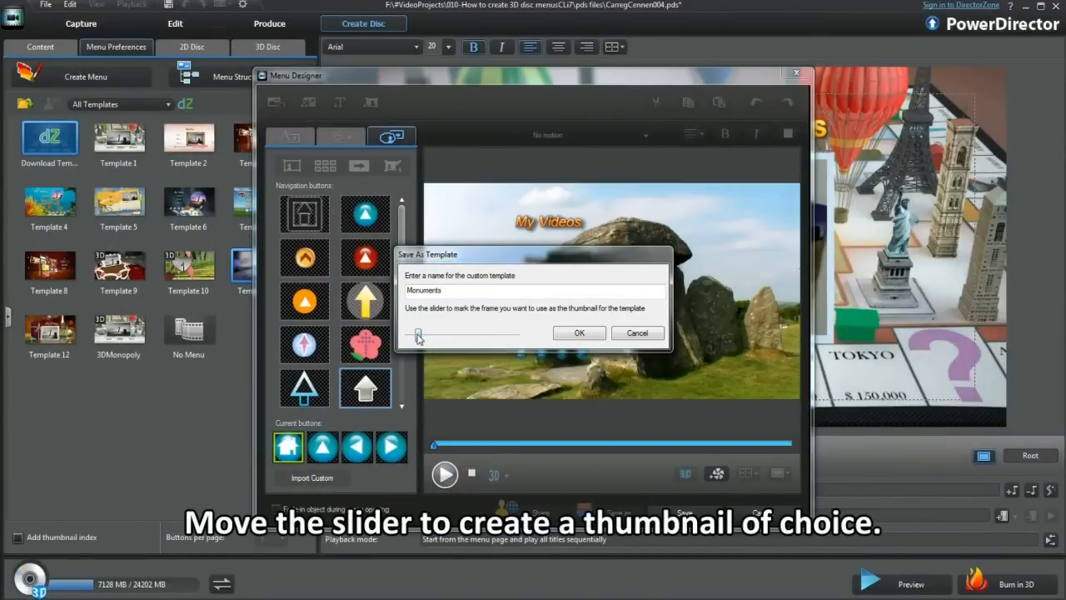
click(580, 333)
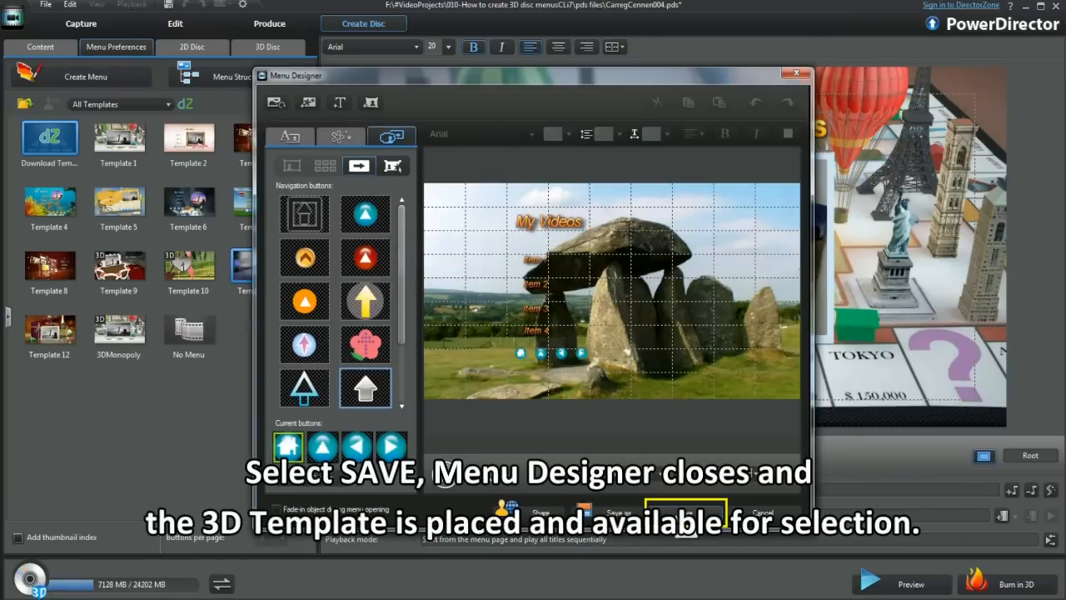
click(685, 513)
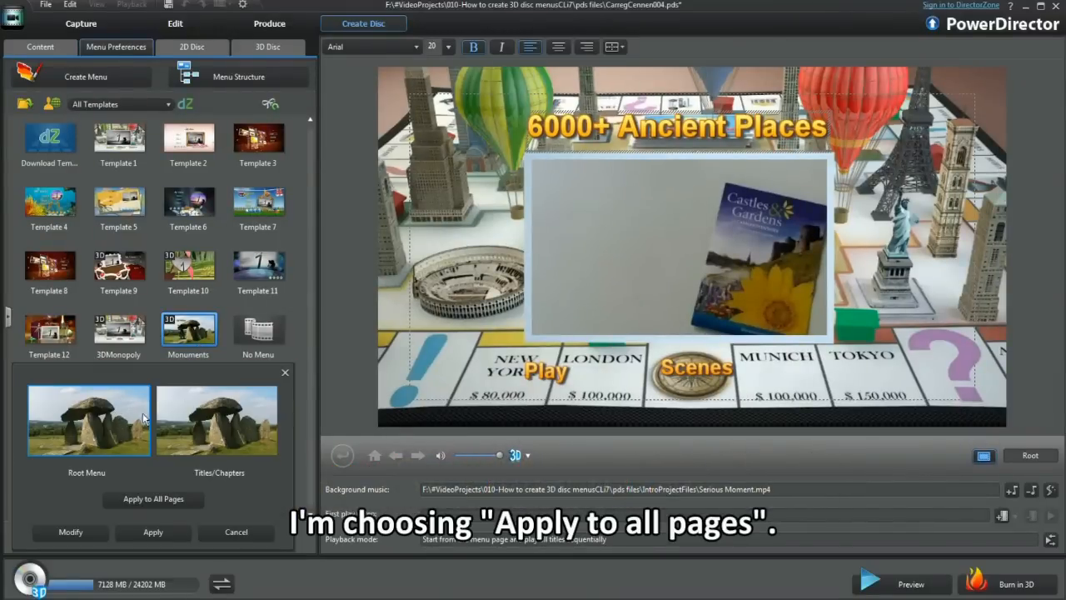
- Select the Monuments template and apply it to all menu pages
click(153, 500)
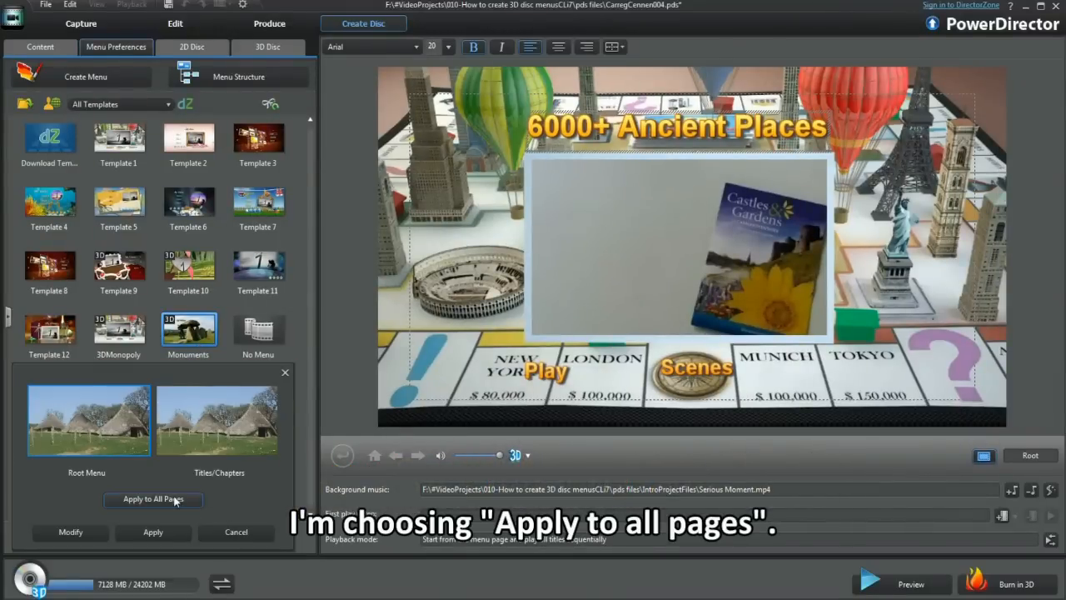
click(154, 499)
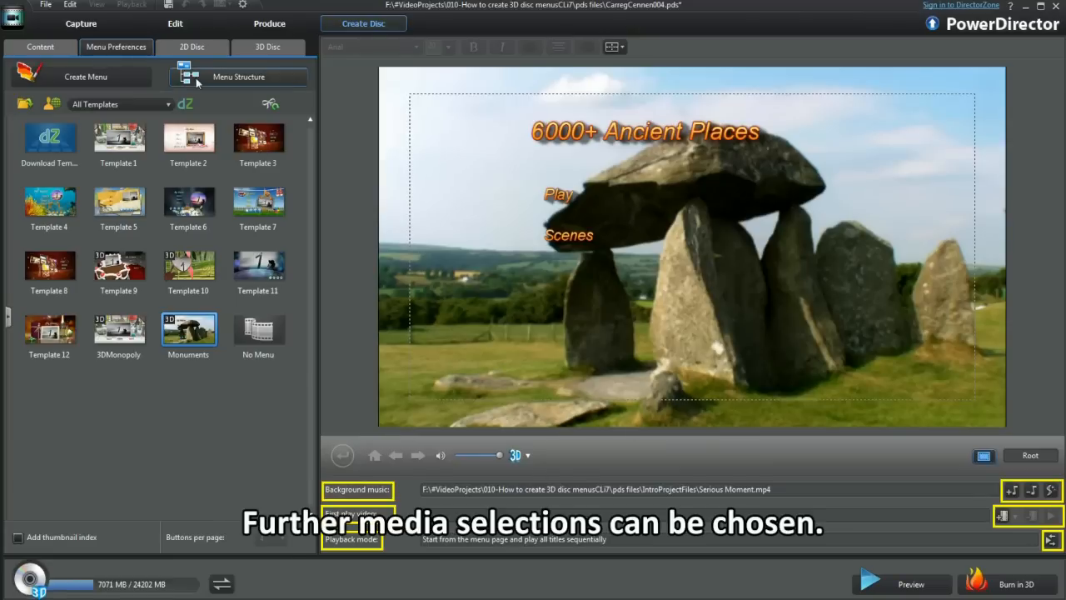
click(238, 76)
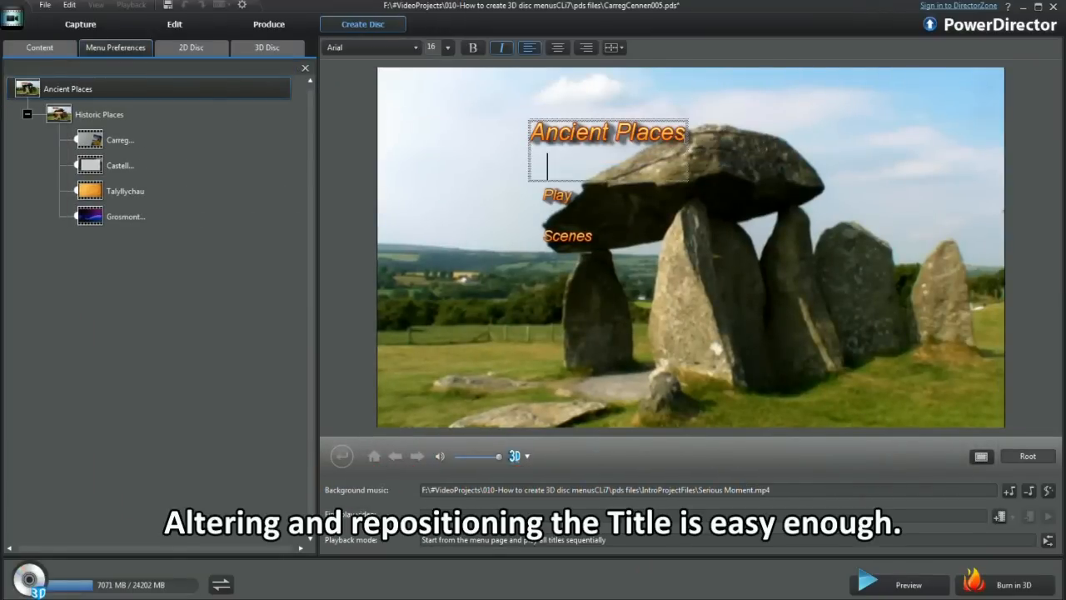
- Add the second heading line '6000+ years of history' under Ancient Places
text(6000+ years of history)
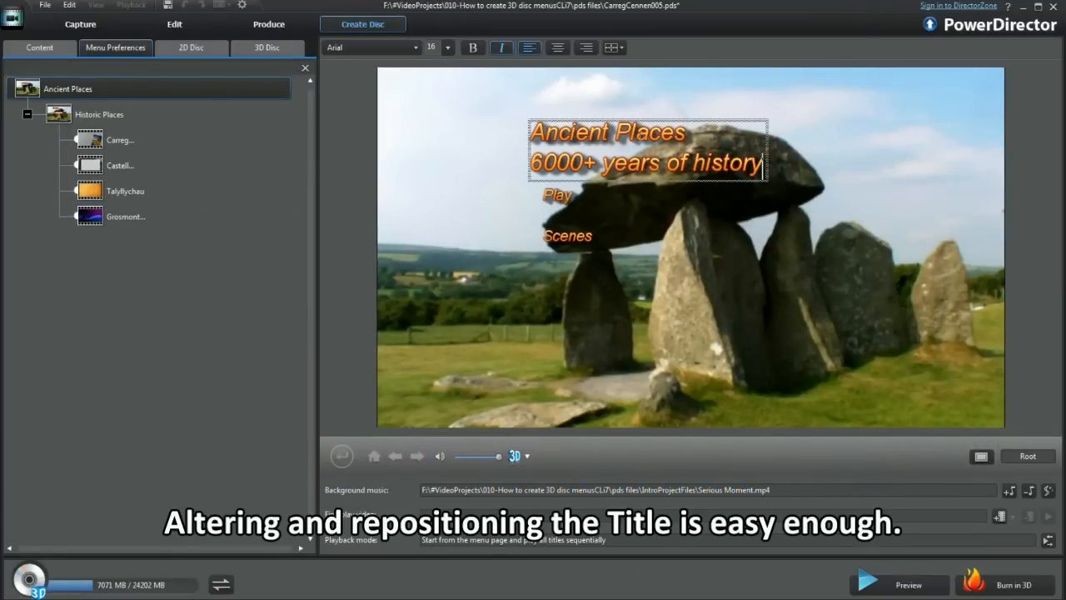